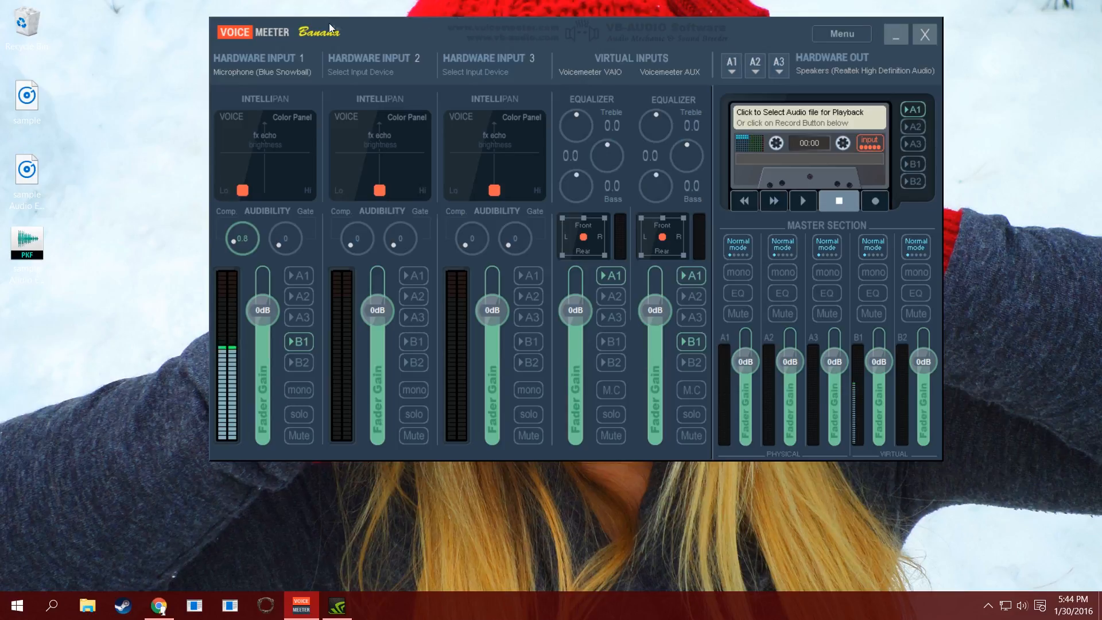
{"action": "mouse_move", "coordinate": [298, 42]}
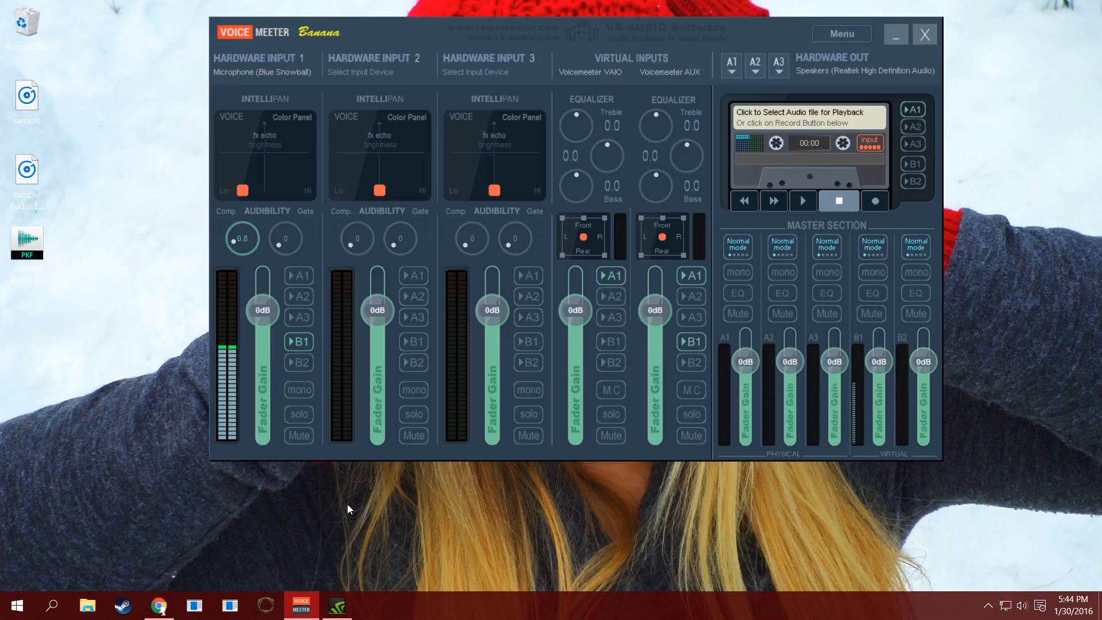
{"action": "mouse_move", "coordinate": [362, 482]}
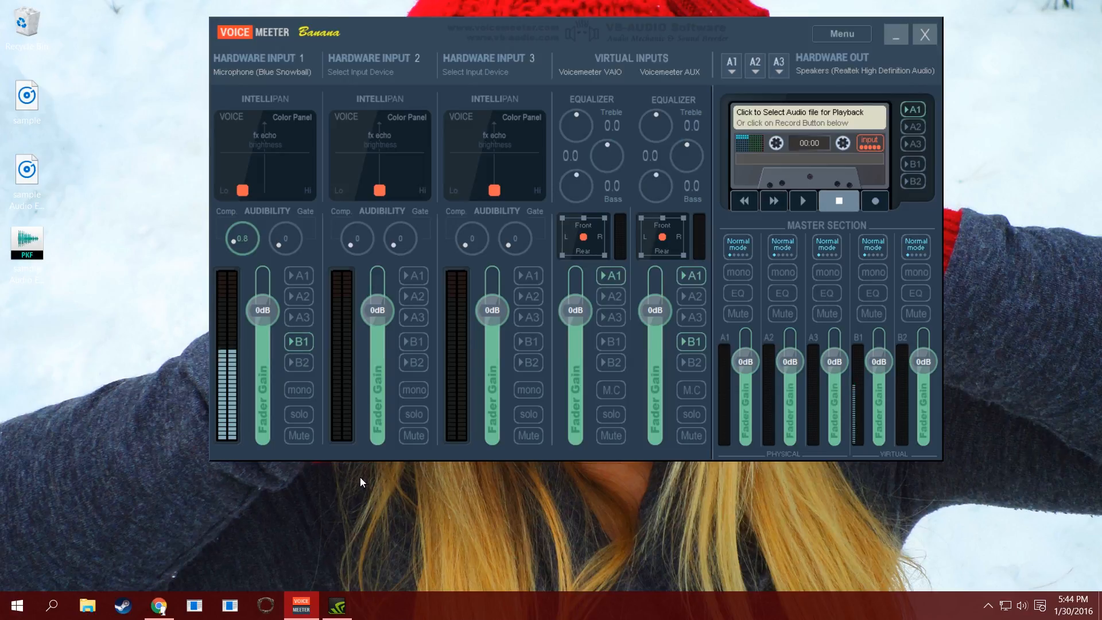
{"action": "mouse_move", "coordinate": [159, 604]}
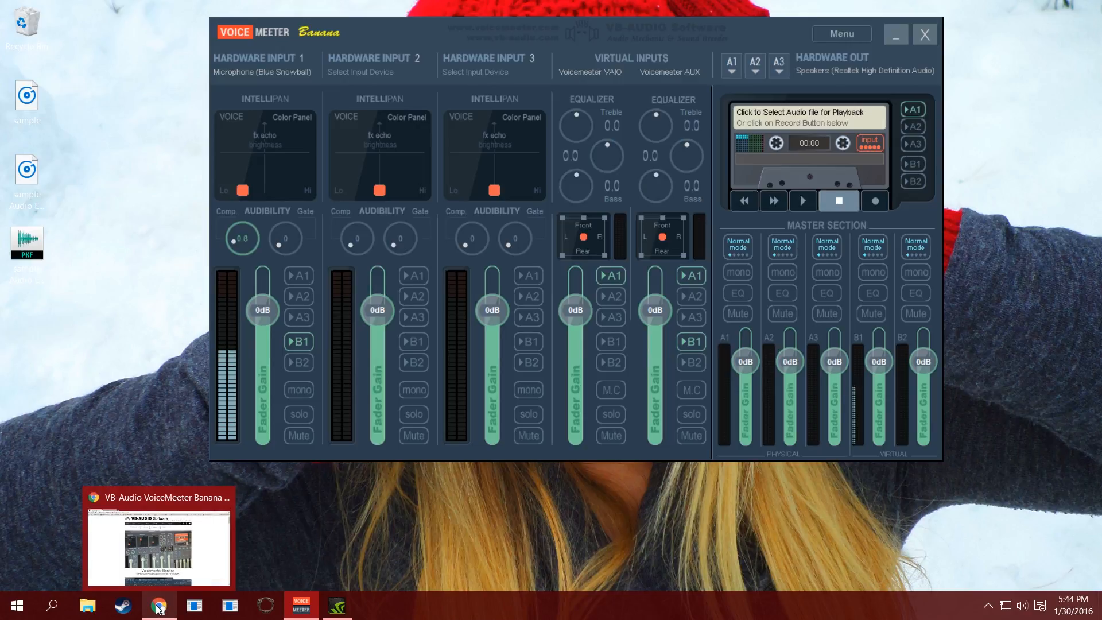
Bring the browser forward, showing the audacityteam.org page with the Audacity 2.1.2 download
{"action": "left_click", "coordinate": [158, 605]}
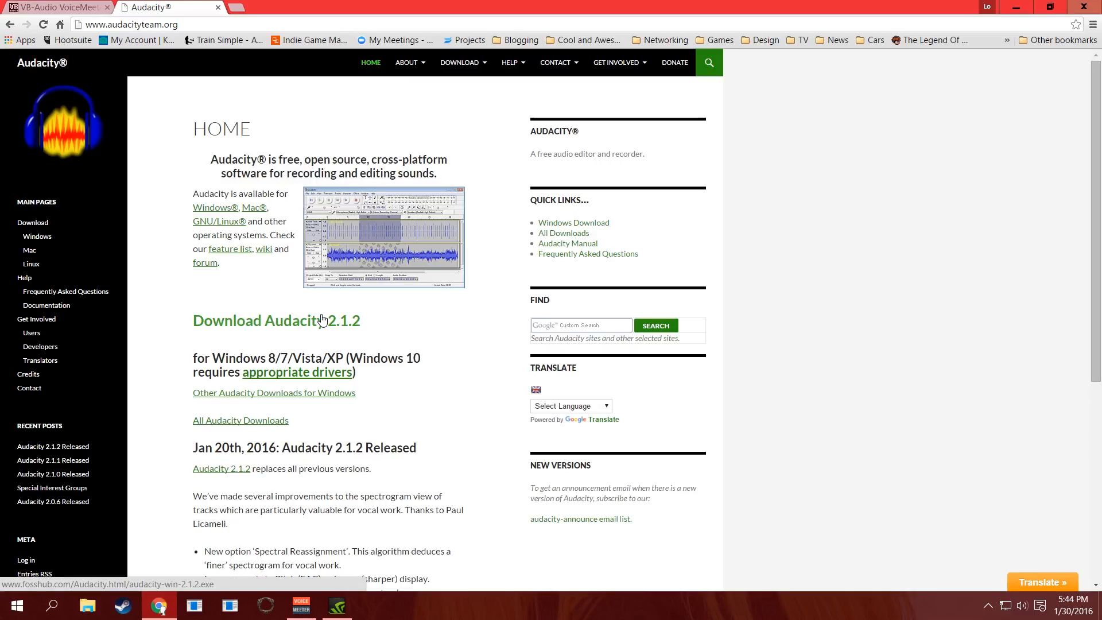
{"action": "mouse_move", "coordinate": [297, 320]}
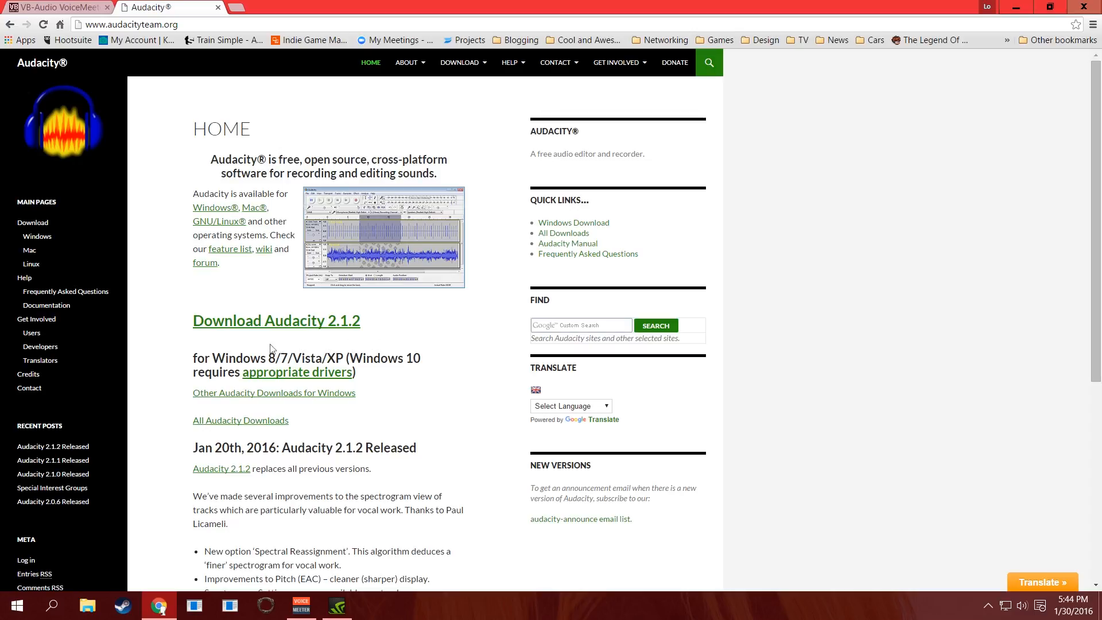
{"action": "mouse_move", "coordinate": [412, 319]}
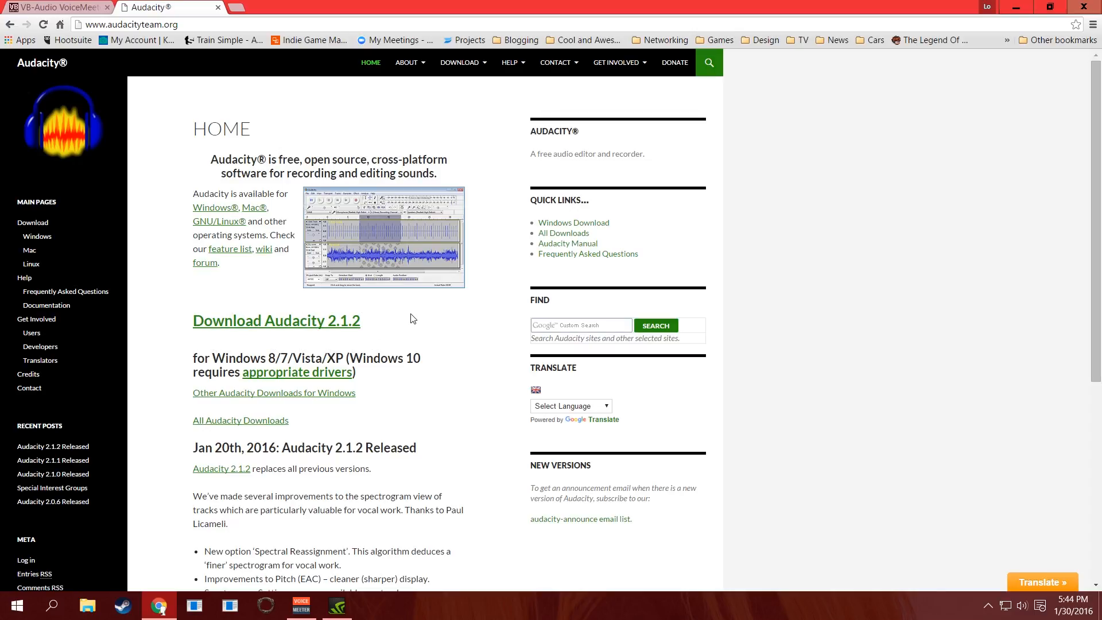
{"action": "mouse_move", "coordinate": [427, 319]}
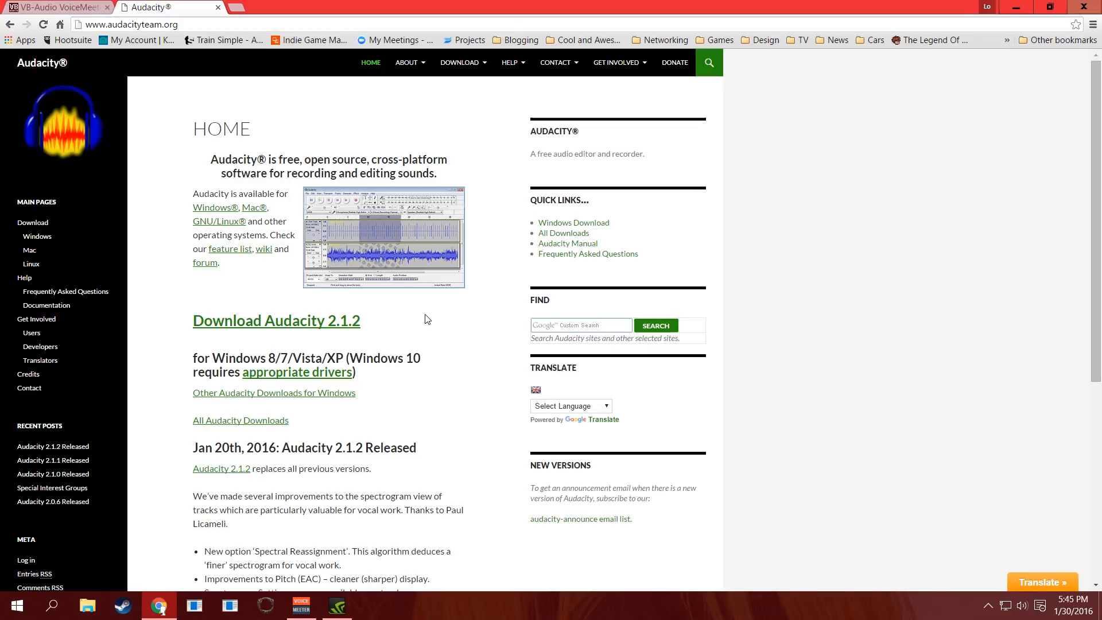
{"action": "mouse_move", "coordinate": [454, 316]}
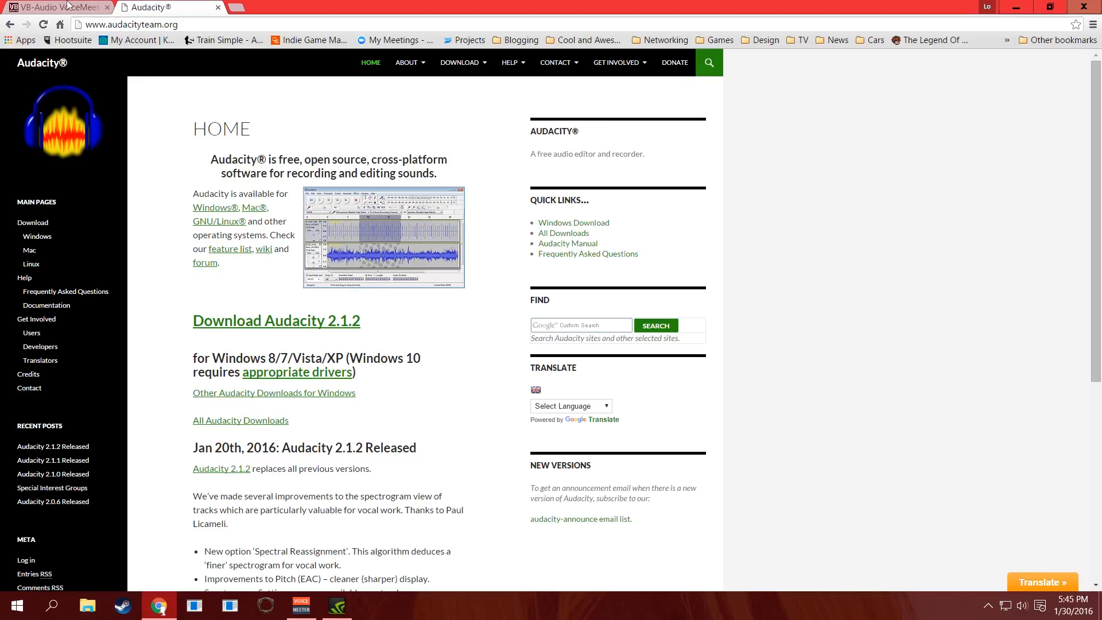
View the Voicemeeter Banana download and install options, then return to the mixer
{"action": "left_click", "coordinate": [53, 6]}
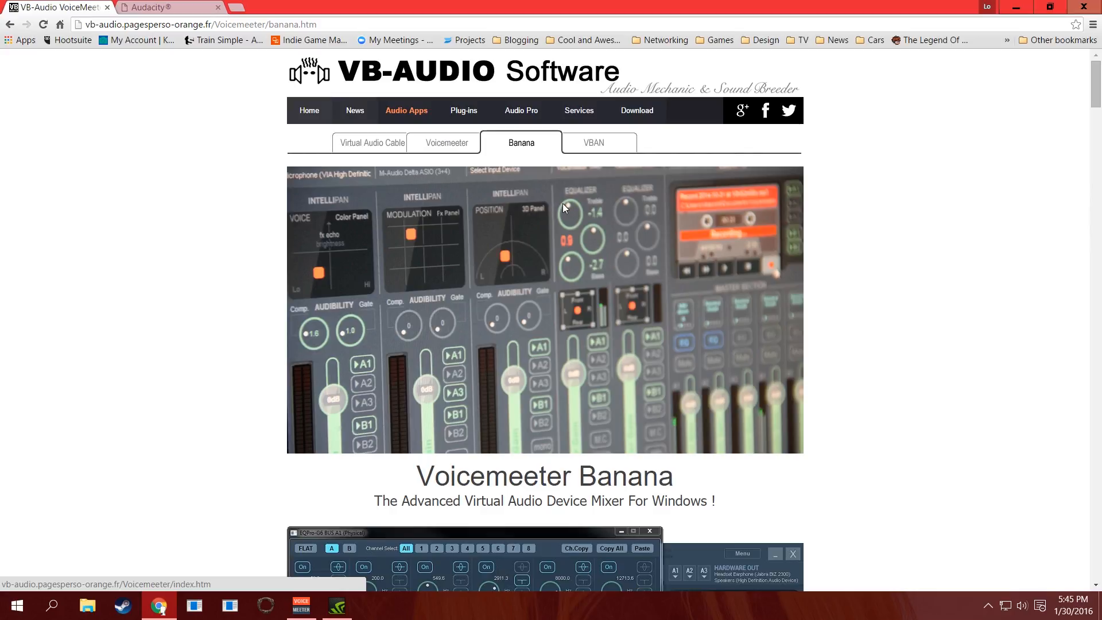
{"action": "scroll", "scroll_direction": "down", "scroll_amount": 3}
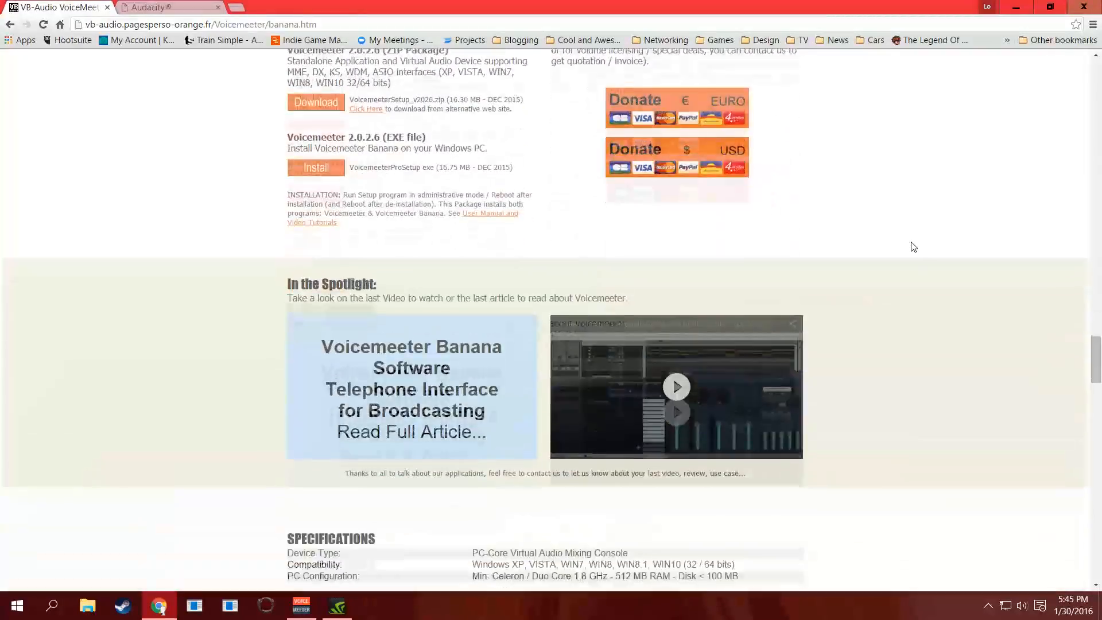
{"action": "scroll", "scroll_direction": "up", "scroll_amount": 3}
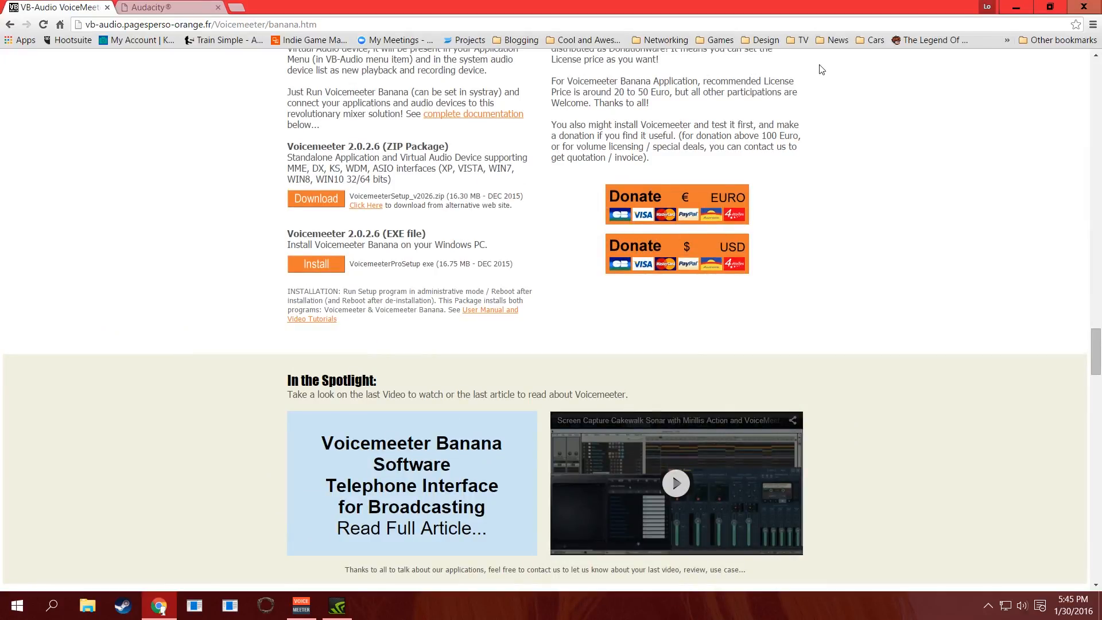
{"action": "left_click", "coordinate": [301, 605]}
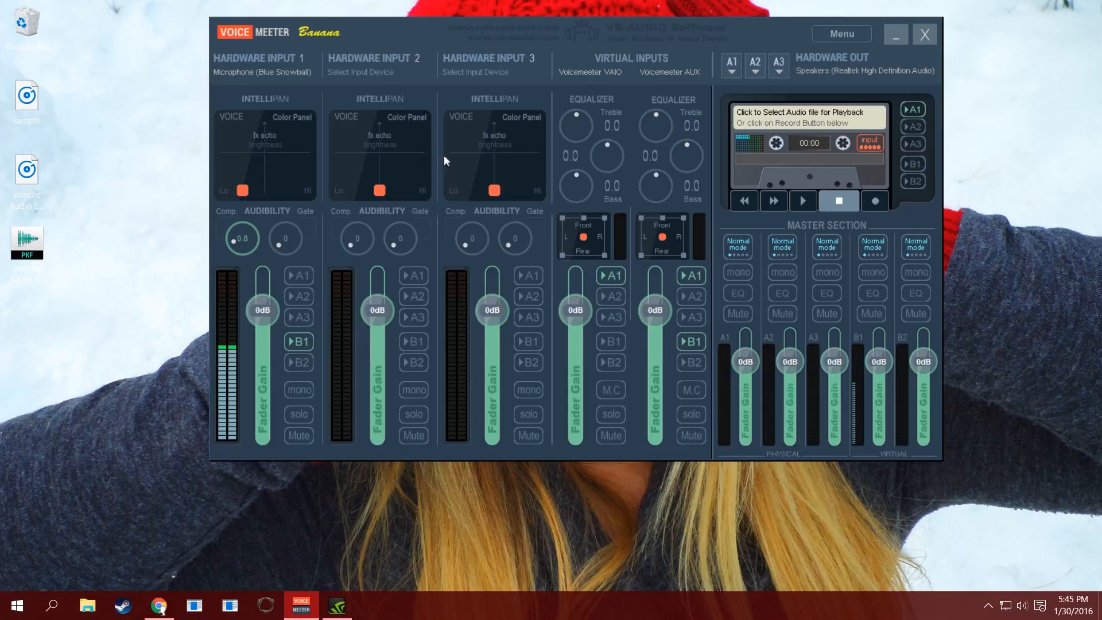
{"action": "mouse_move", "coordinate": [235, 77]}
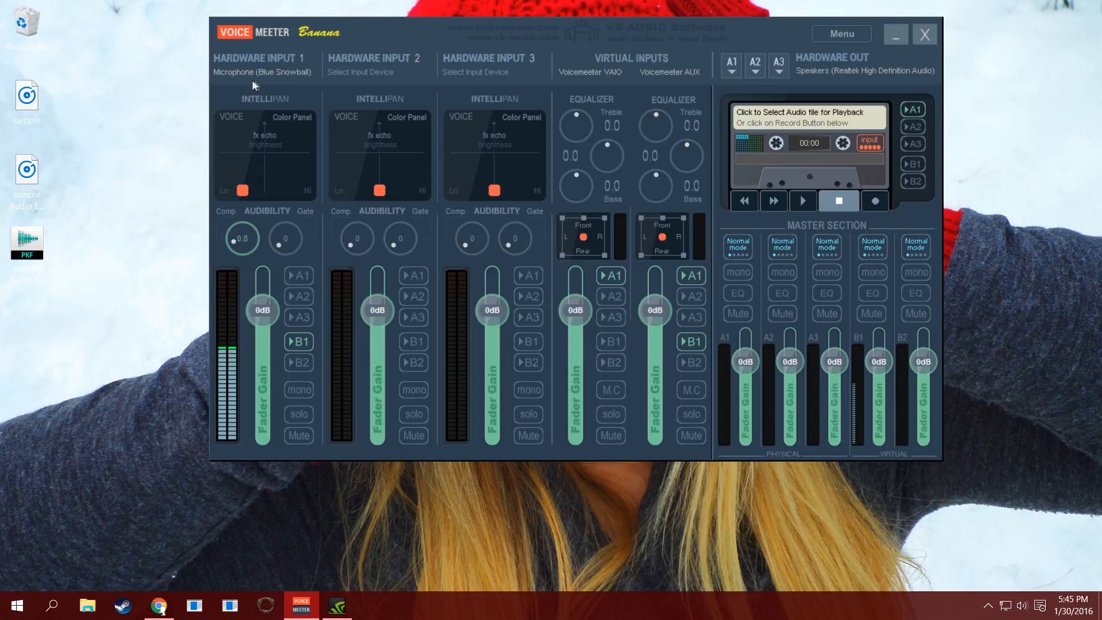
{"action": "mouse_move", "coordinate": [285, 80]}
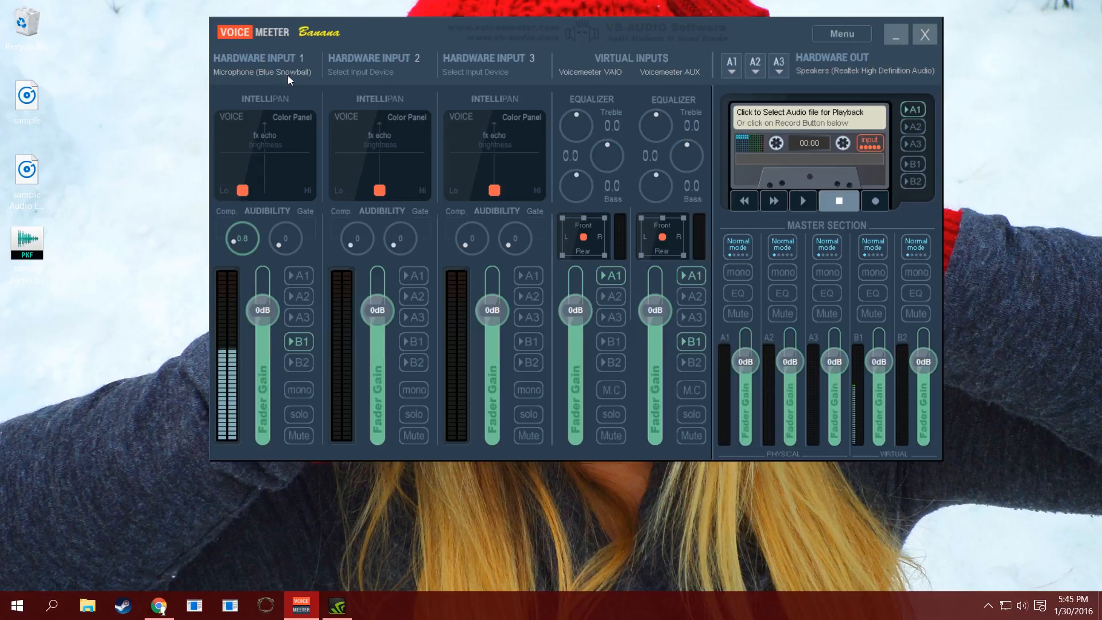
{"action": "mouse_move", "coordinate": [287, 116]}
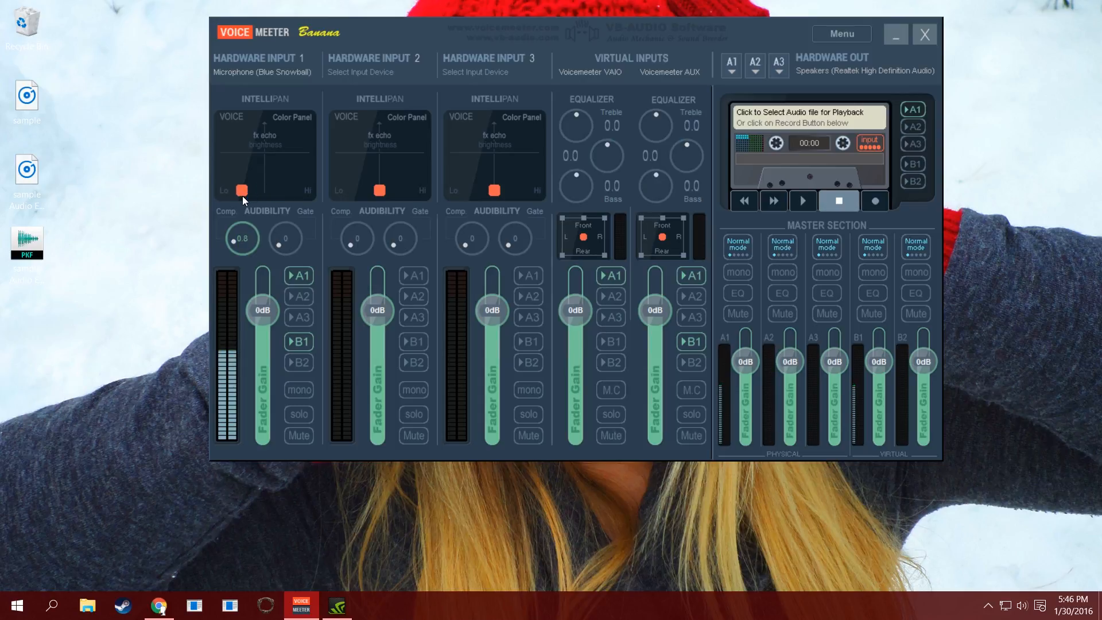
{"action": "mouse_move", "coordinate": [270, 156]}
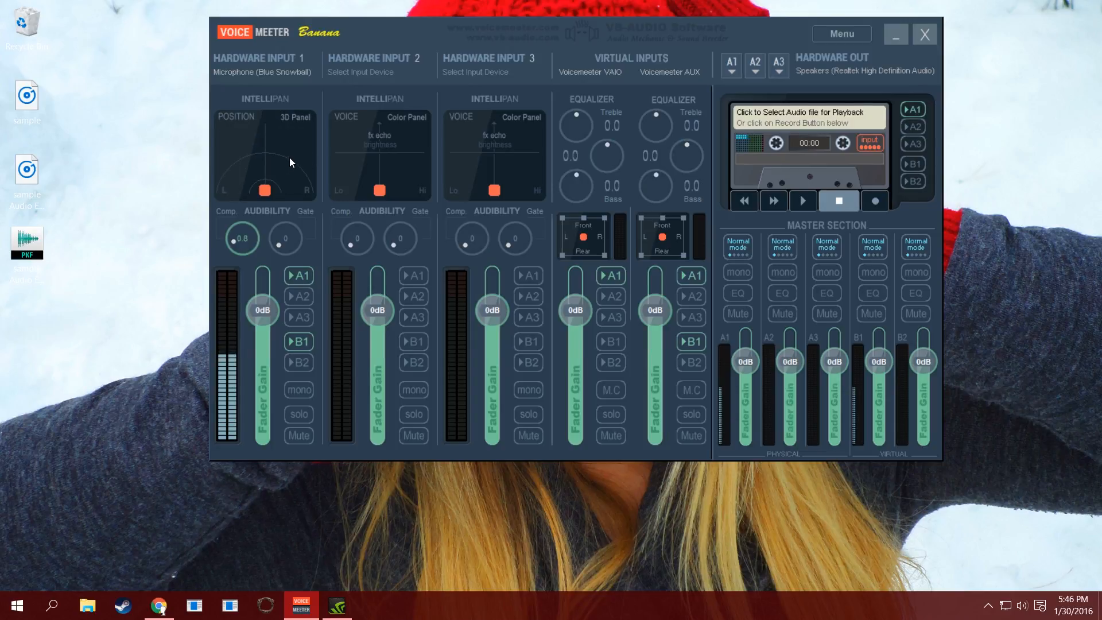
Try the microphone pan panel's Modulation mode, moving its point up and back down
{"action": "left_click", "coordinate": [307, 116]}
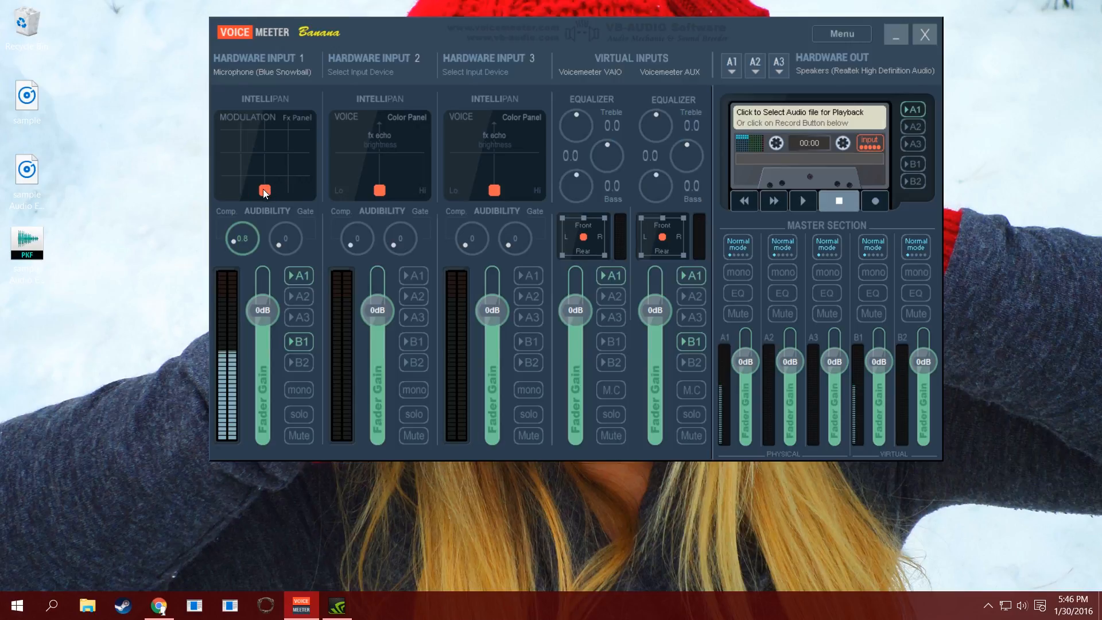
{"action": "left_click_drag", "start_coordinate": [264, 191], "coordinate": [293, 149]}
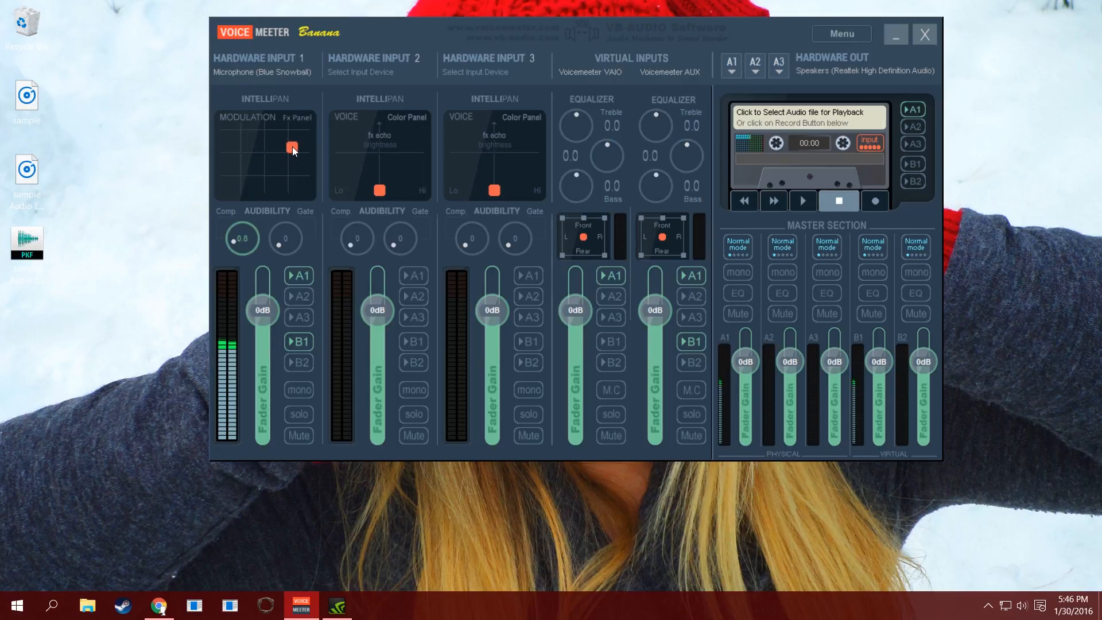
{"action": "left_click_drag", "start_coordinate": [292, 149], "coordinate": [264, 190]}
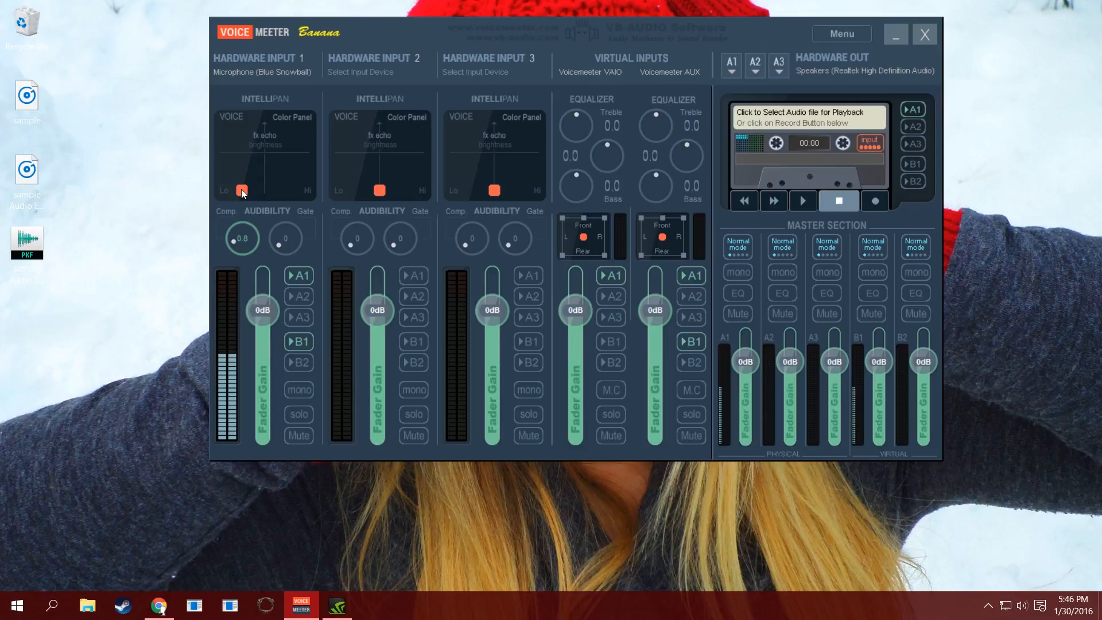
{"action": "mouse_move", "coordinate": [281, 172]}
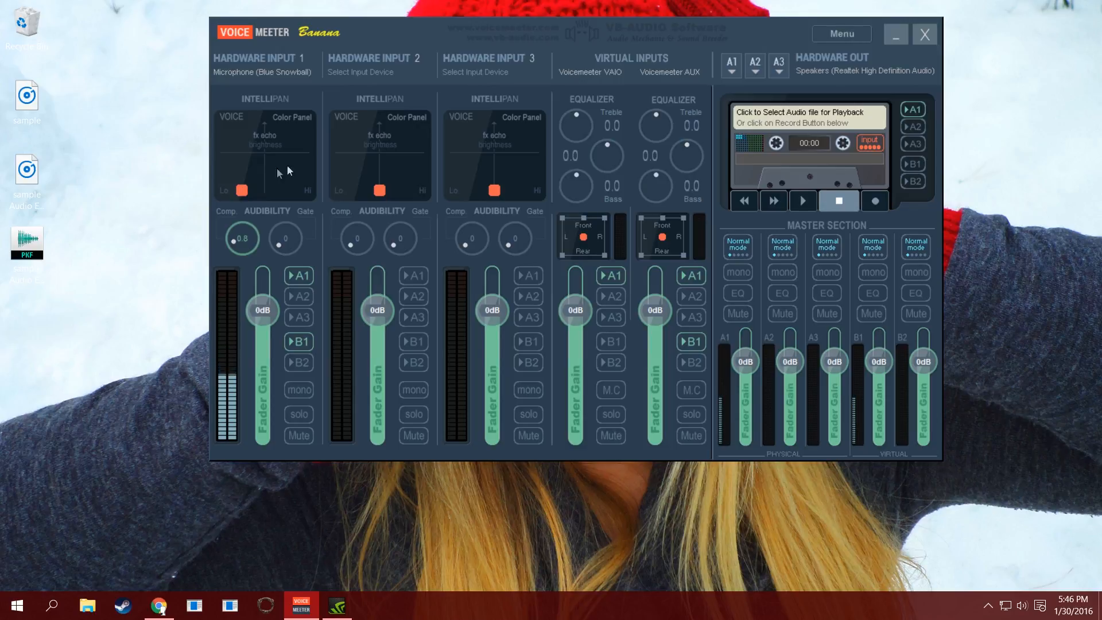
{"action": "mouse_move", "coordinate": [291, 138]}
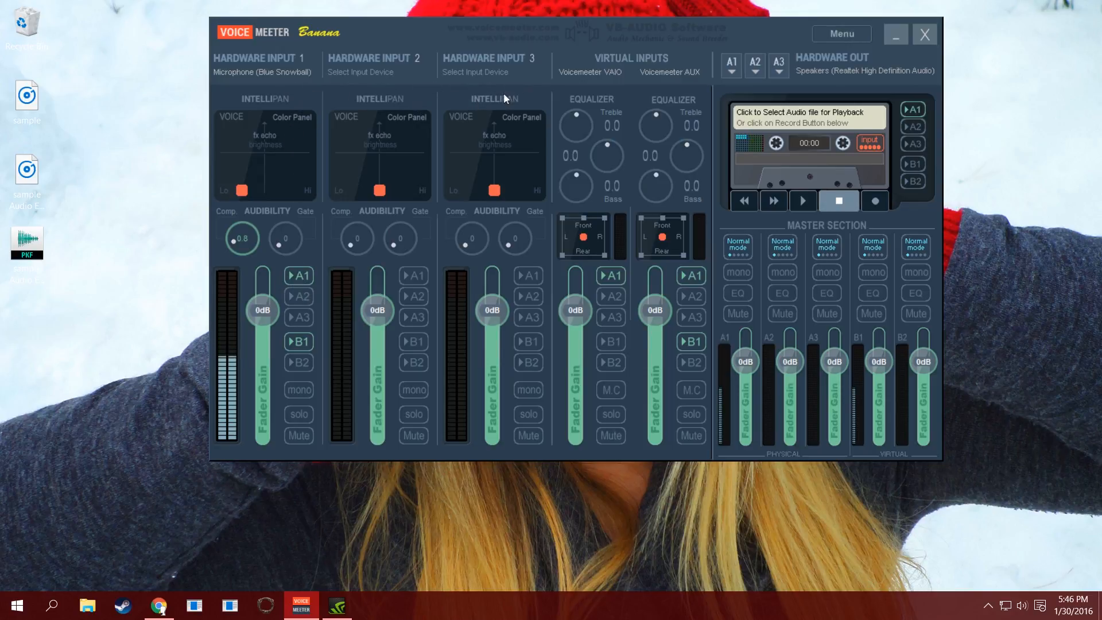
{"action": "mouse_move", "coordinate": [759, 79]}
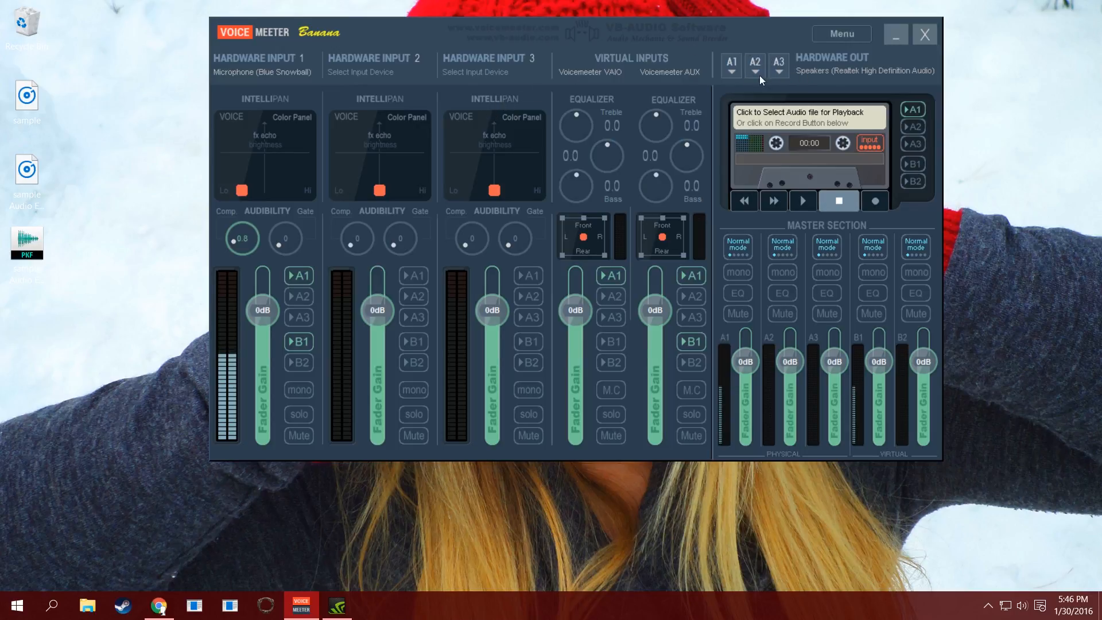
{"action": "mouse_move", "coordinate": [657, 72]}
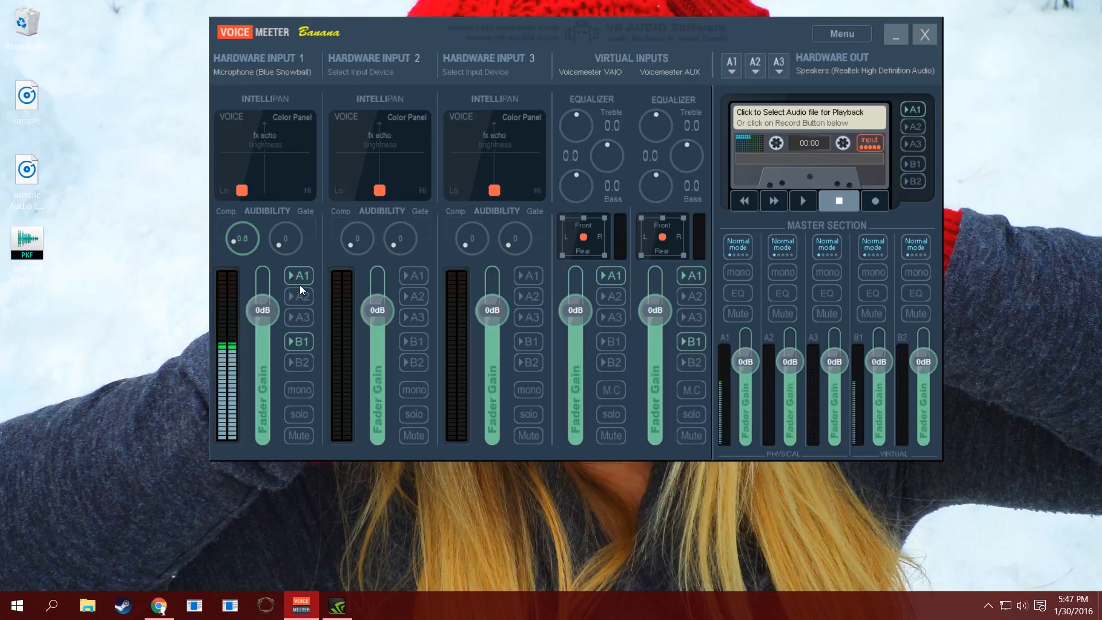
{"action": "left_click", "coordinate": [730, 63]}
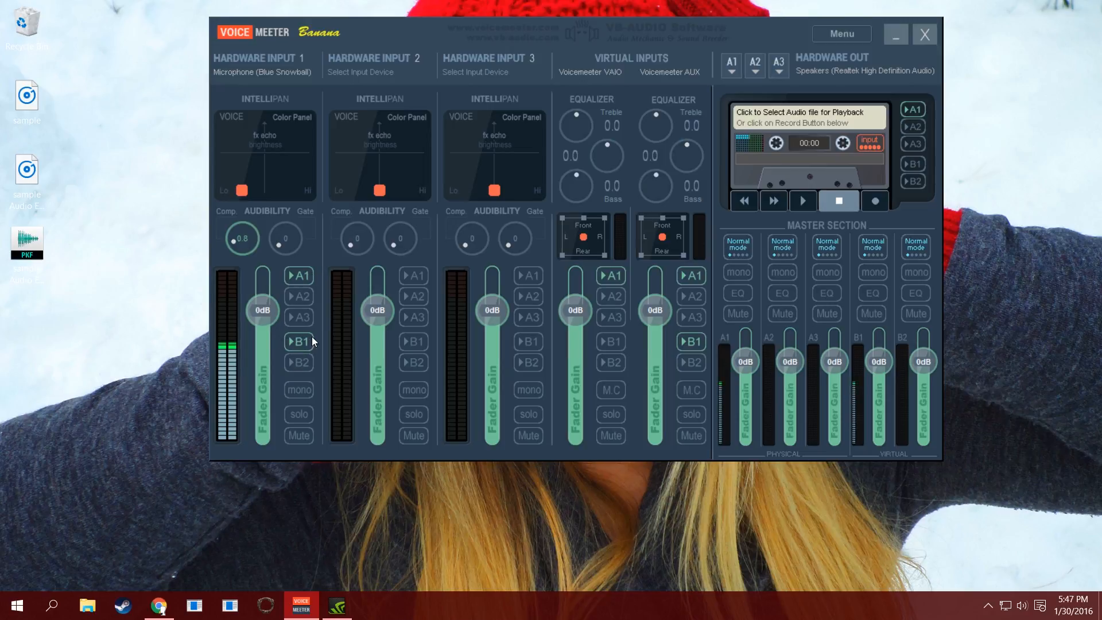
{"action": "left_click", "coordinate": [298, 341]}
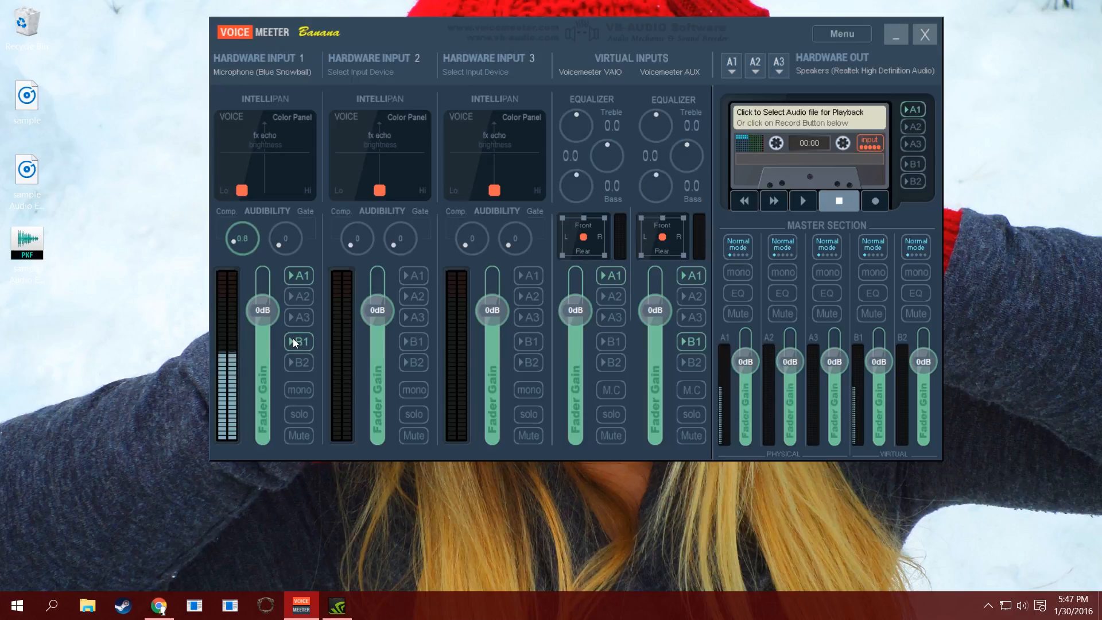
{"action": "left_click", "coordinate": [13, 604]}
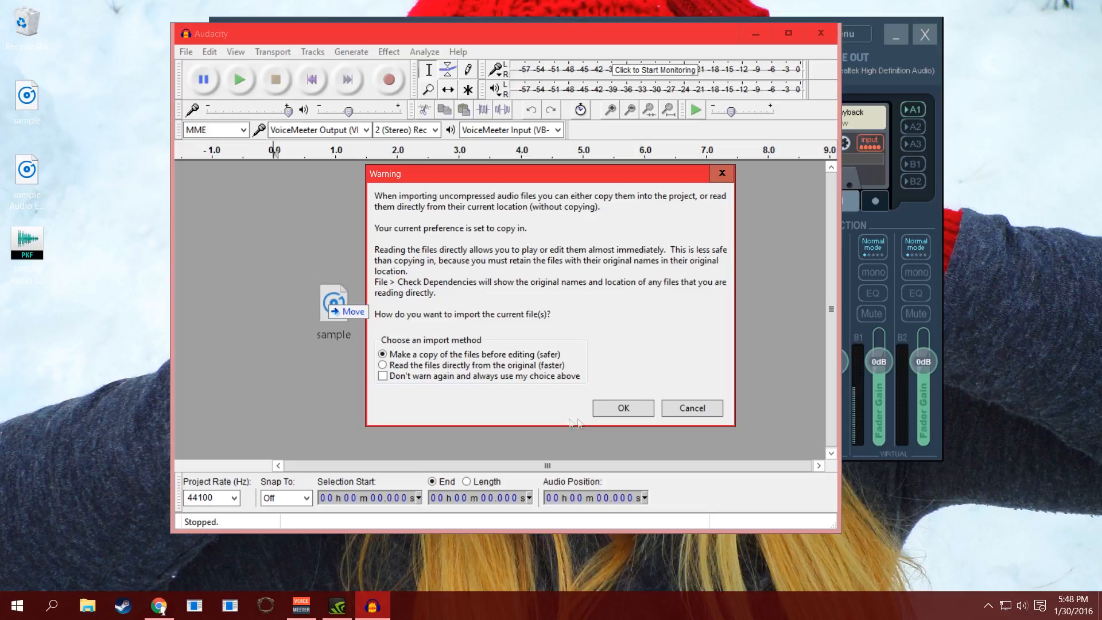
{"action": "mouse_move", "coordinate": [530, 370]}
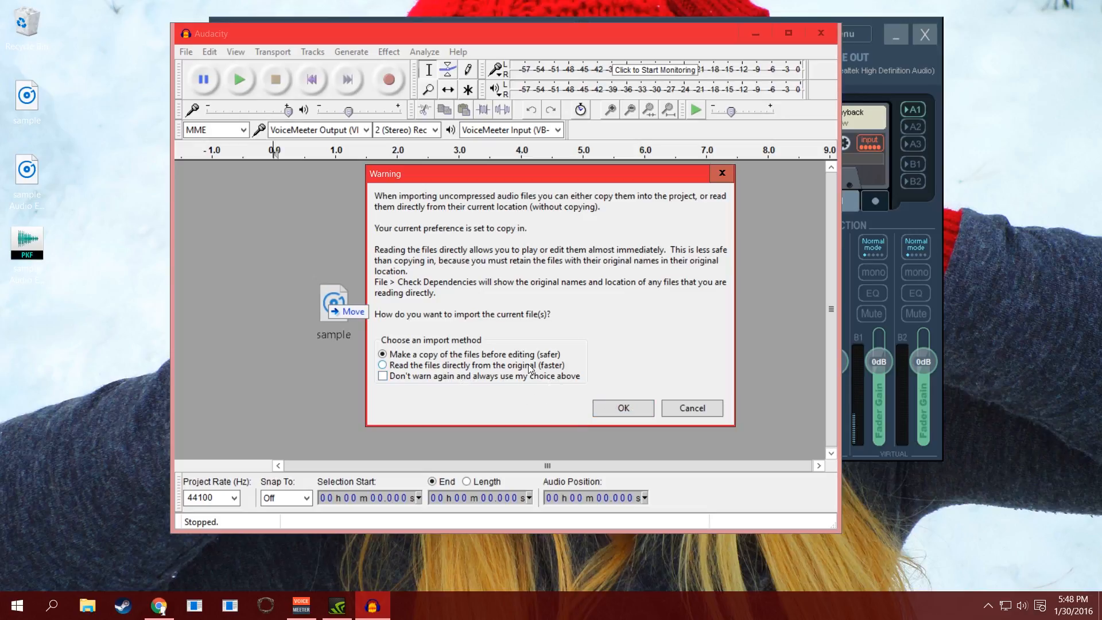
Import the sample audio file, reading it directly without making a copy
{"action": "left_click", "coordinate": [621, 408]}
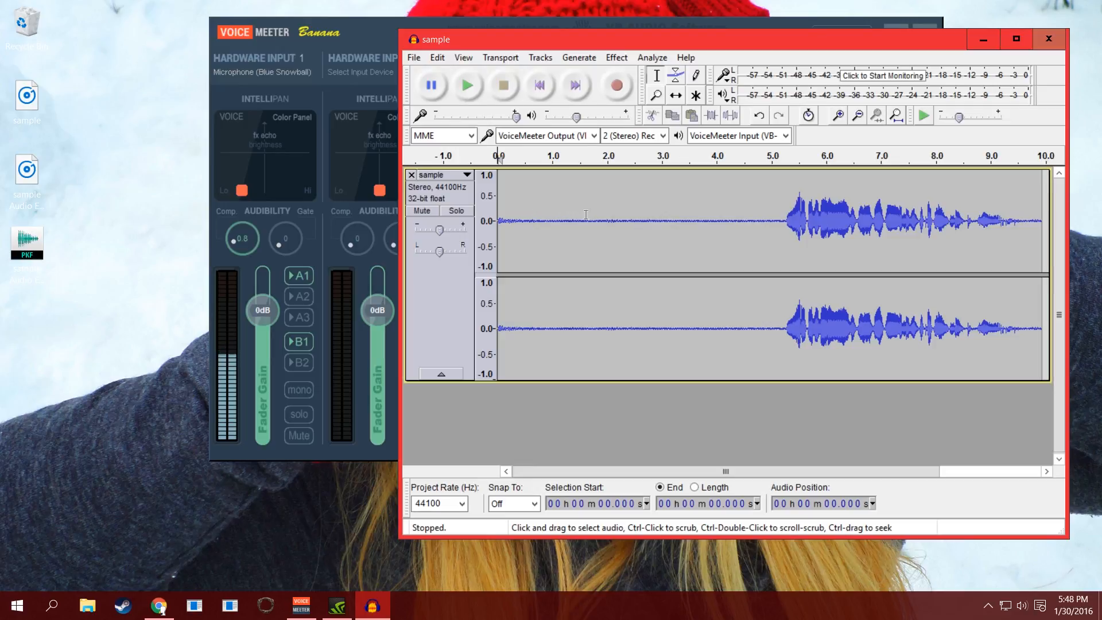
{"action": "left_click", "coordinate": [466, 85]}
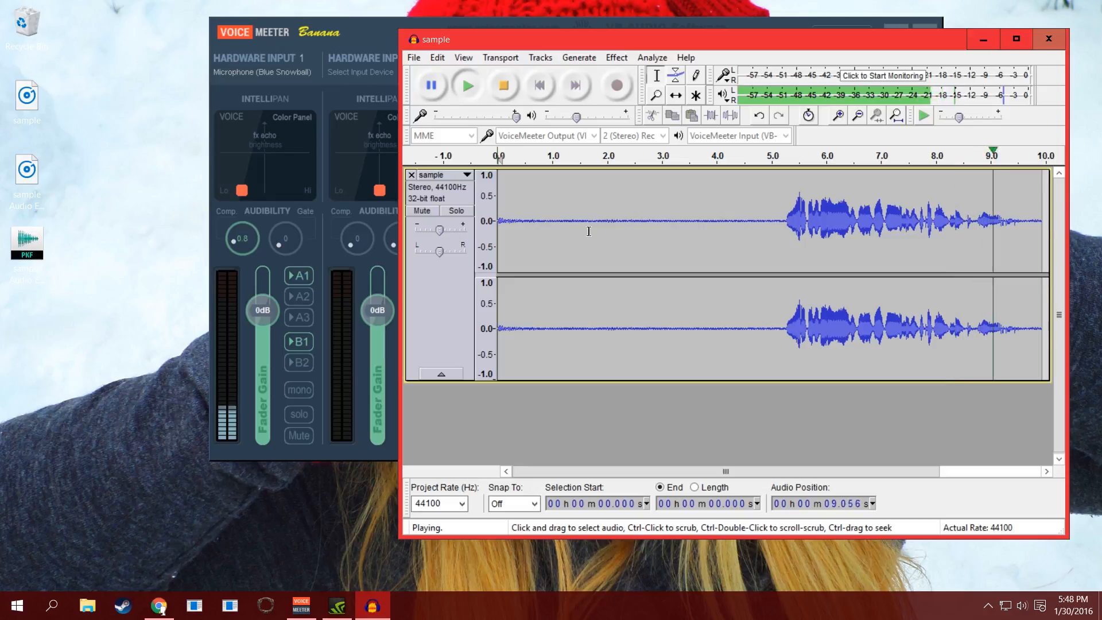
{"action": "left_click", "coordinate": [503, 84]}
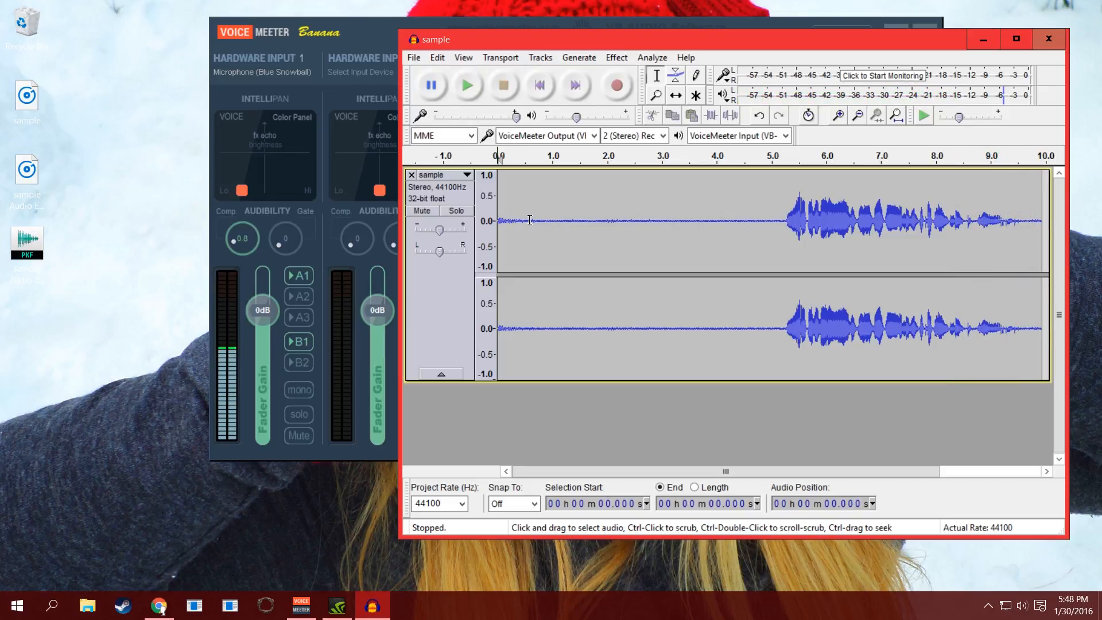
{"action": "left_click", "coordinate": [467, 84]}
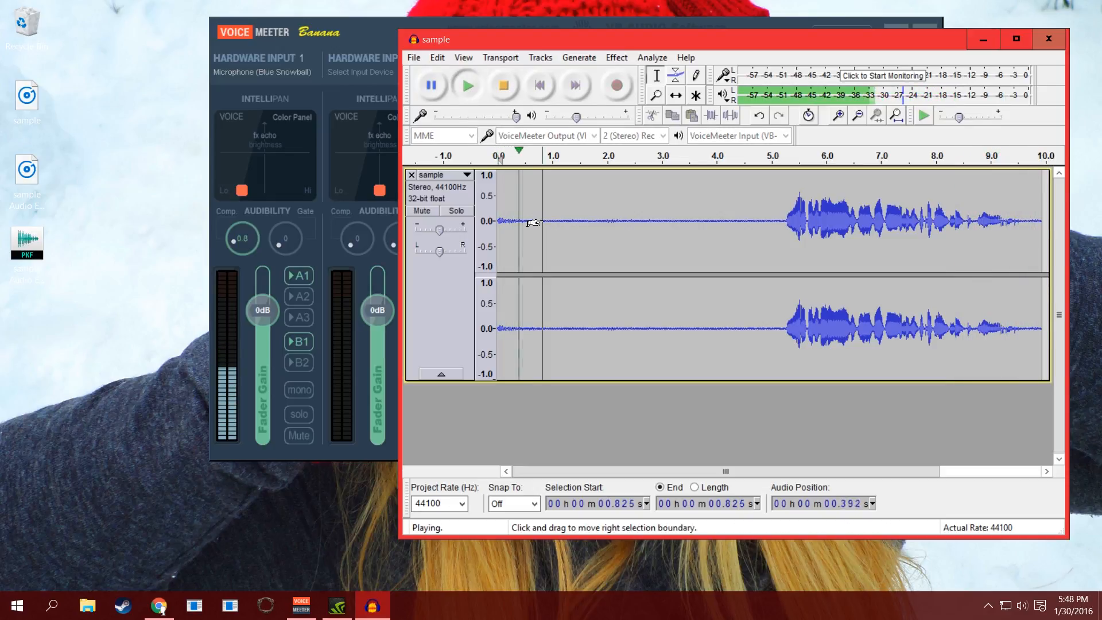
{"action": "left_click", "coordinate": [503, 85]}
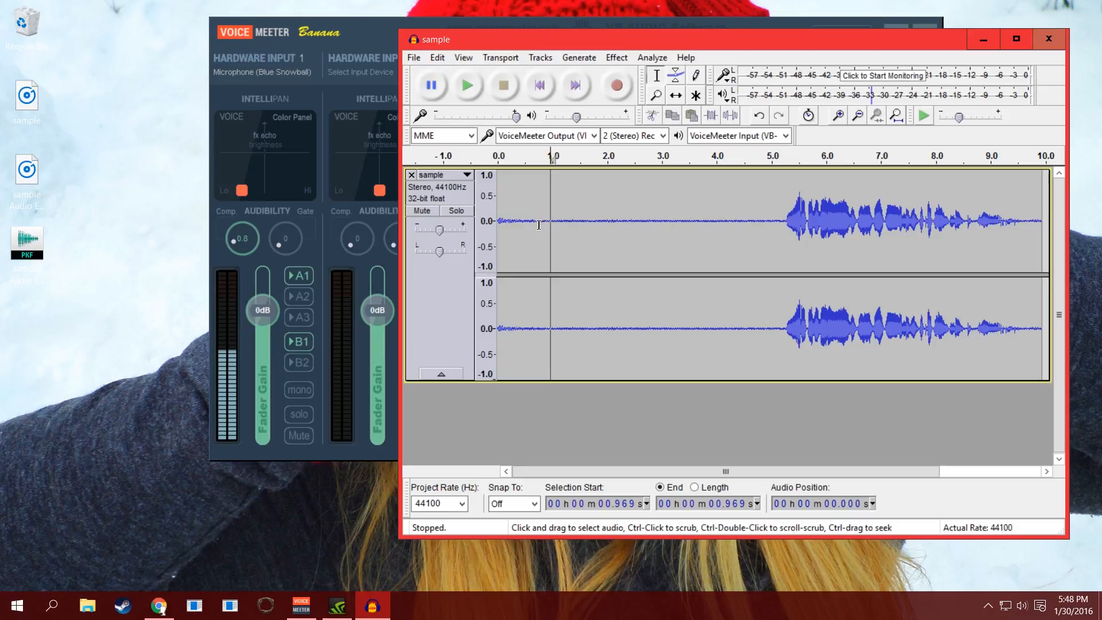
Select the hiss-only stretch from about 0.8 to 2.6 seconds in the sample track
{"action": "left_click_drag", "start_coordinate": [552, 219], "coordinate": [636, 220]}
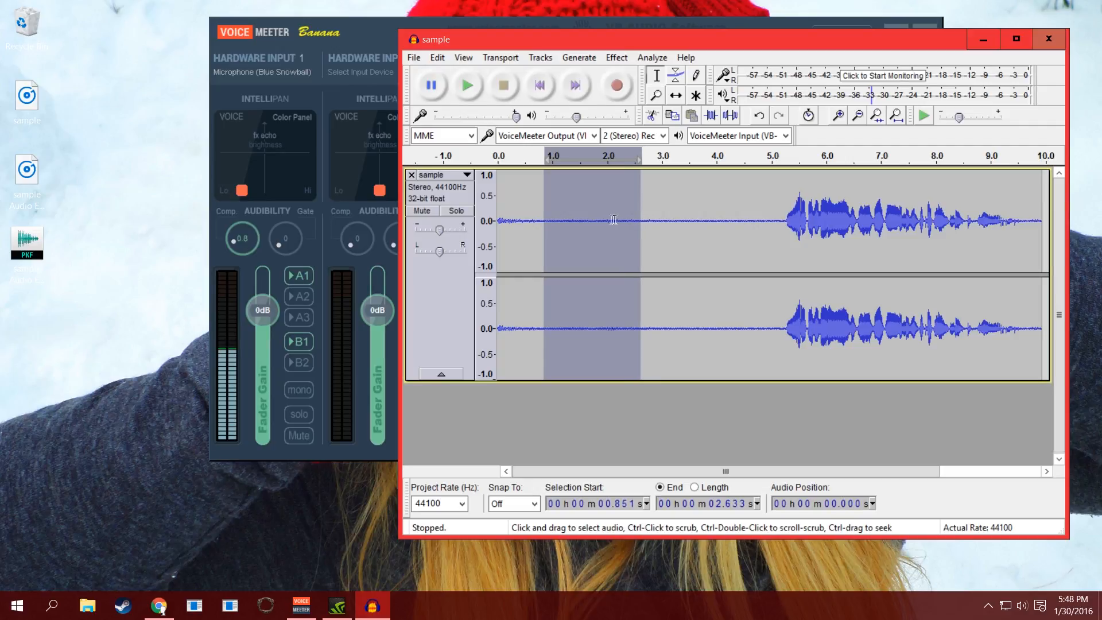
{"action": "mouse_move", "coordinate": [550, 199]}
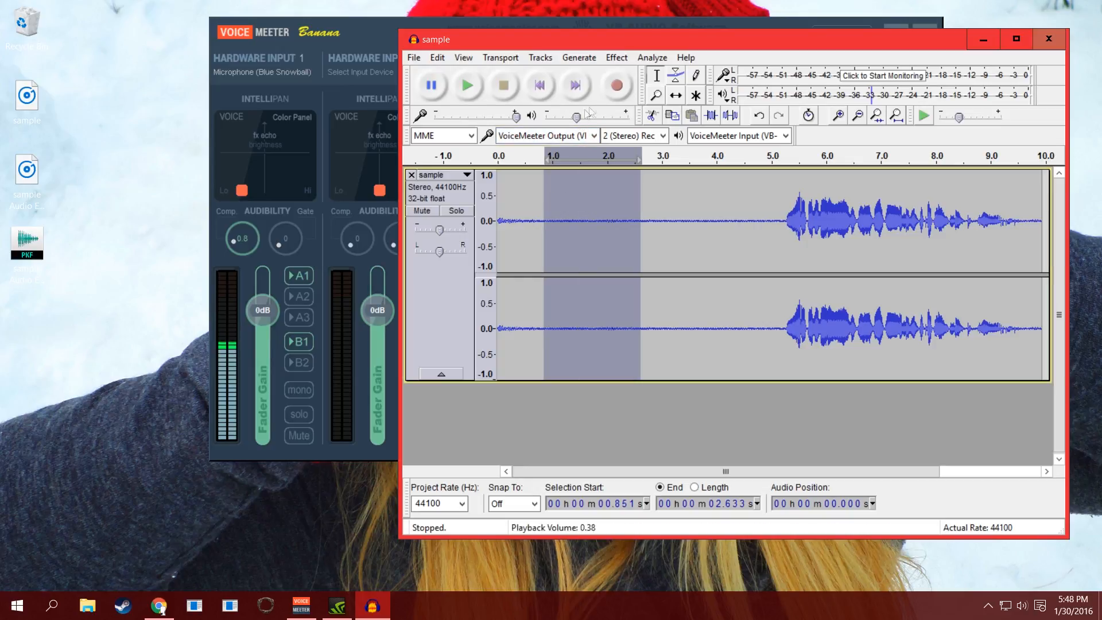
{"action": "mouse_move", "coordinate": [528, 216]}
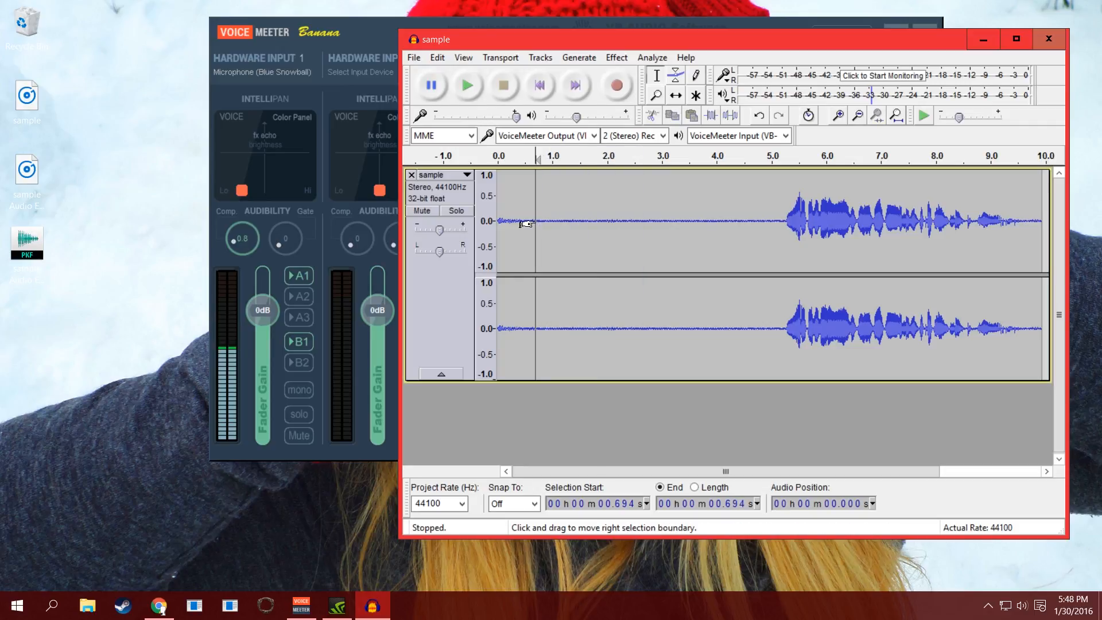
{"action": "left_click_drag", "start_coordinate": [525, 224], "coordinate": [632, 219]}
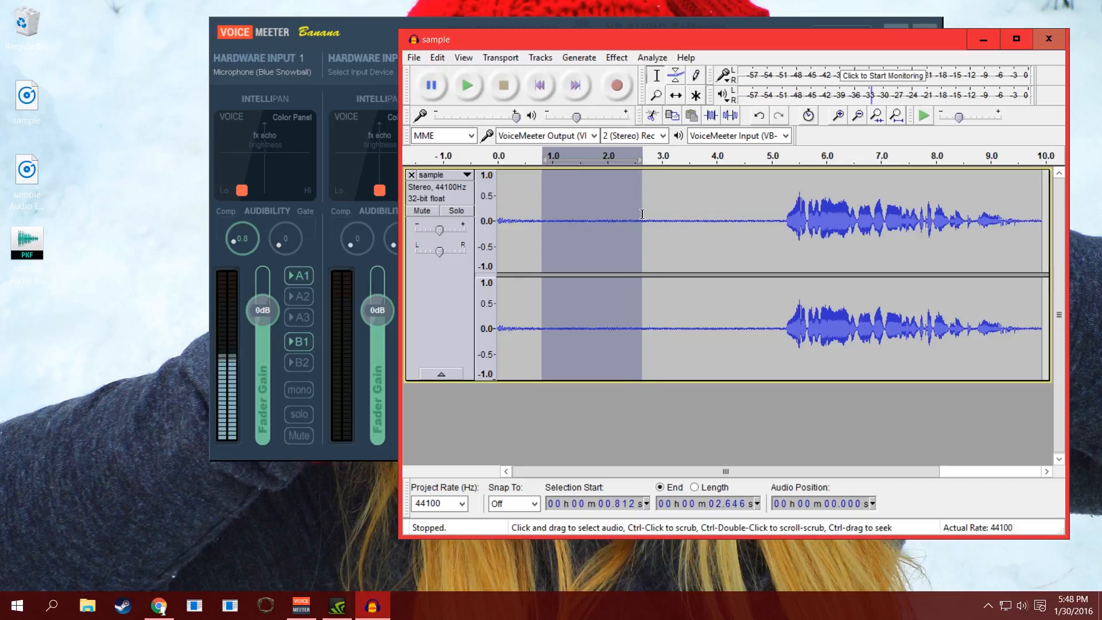
{"action": "left_click", "coordinate": [574, 85]}
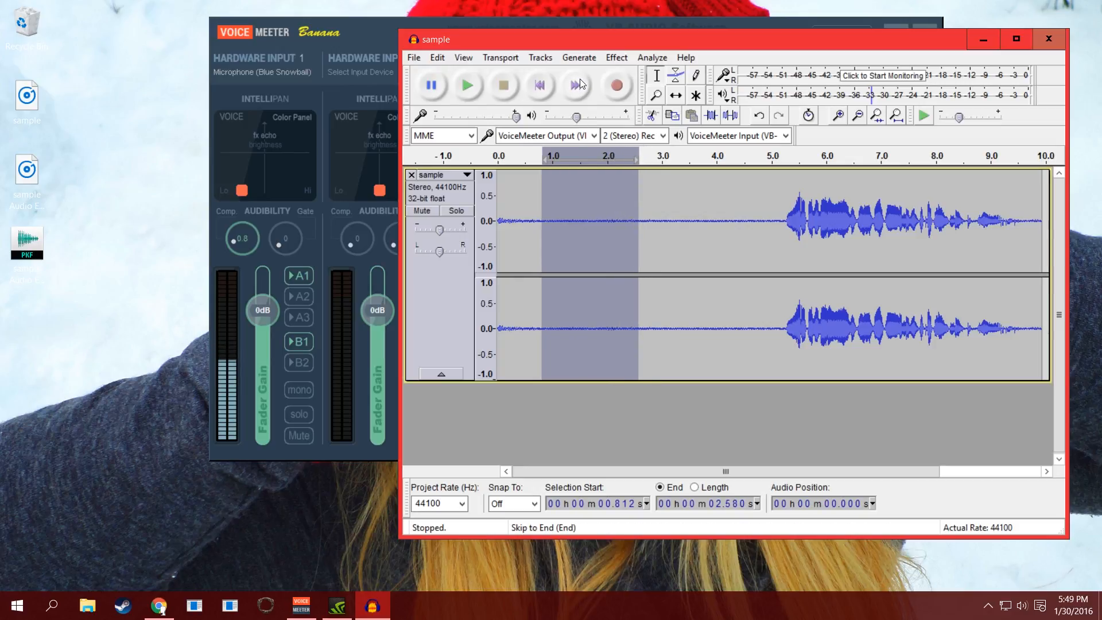
{"action": "left_click", "coordinate": [614, 57]}
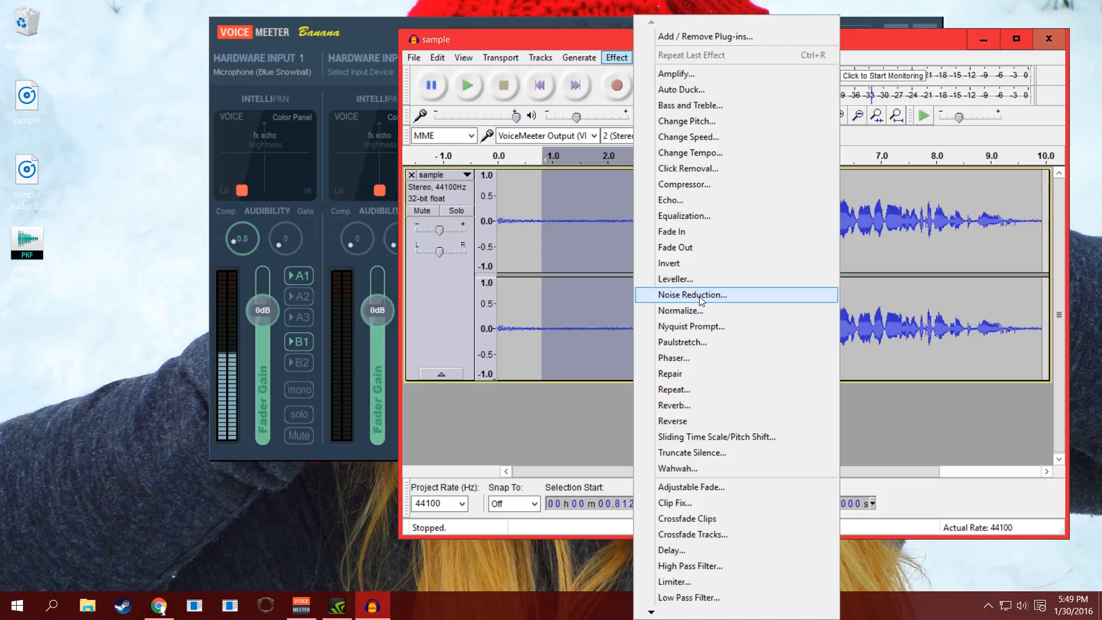
Get a Noise Reduction noise profile from the hiss stretch, then select the whole recording
{"action": "left_click", "coordinate": [691, 294]}
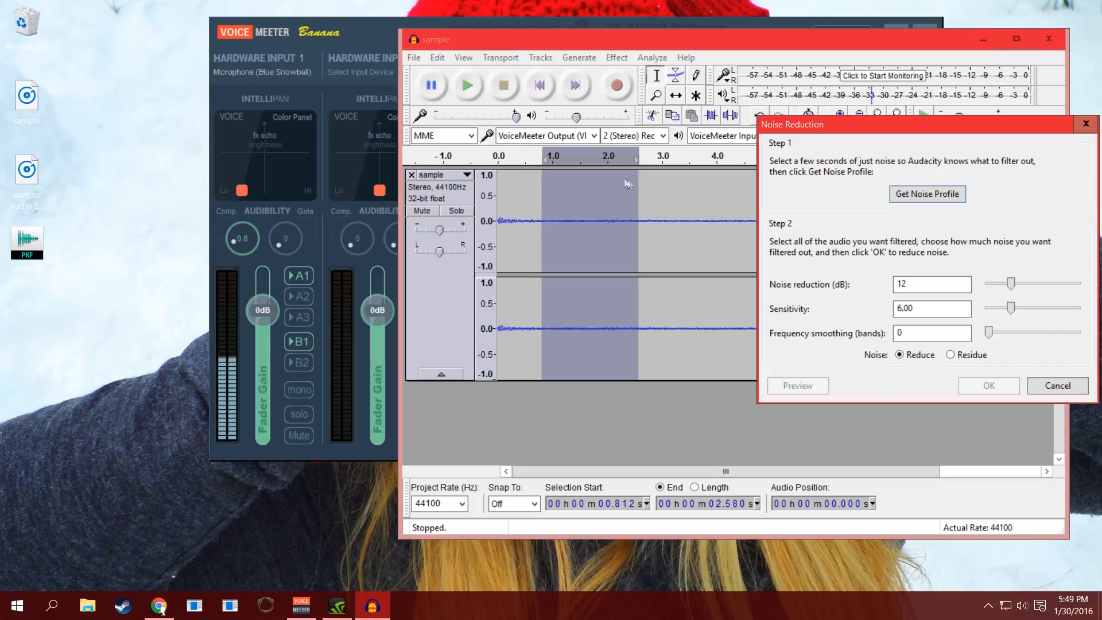
{"action": "mouse_move", "coordinate": [606, 227]}
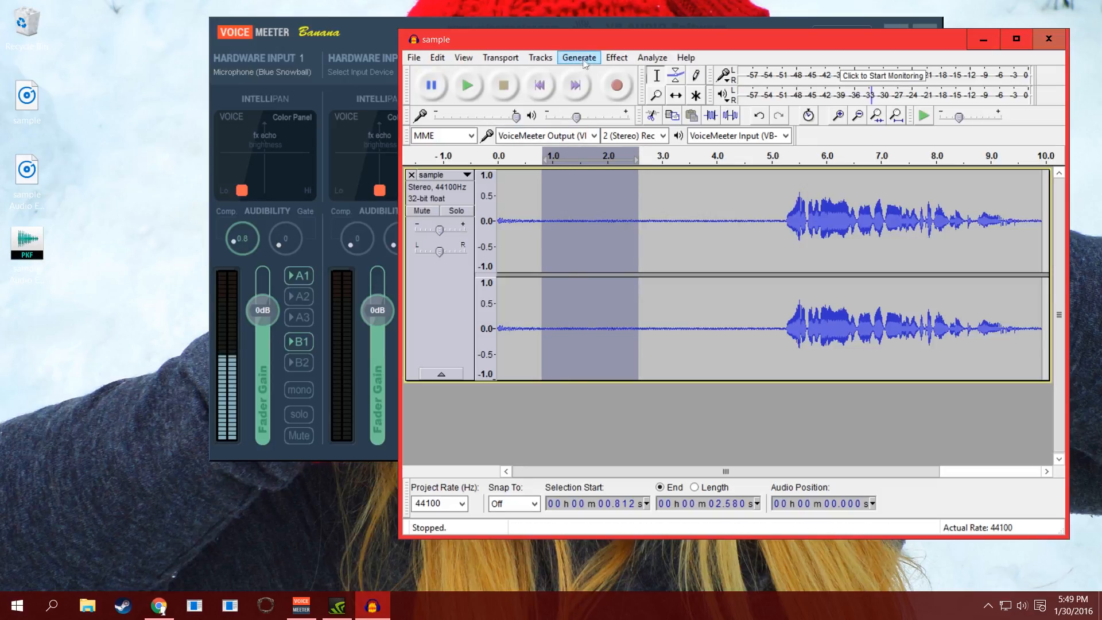
{"action": "left_click", "coordinate": [616, 57]}
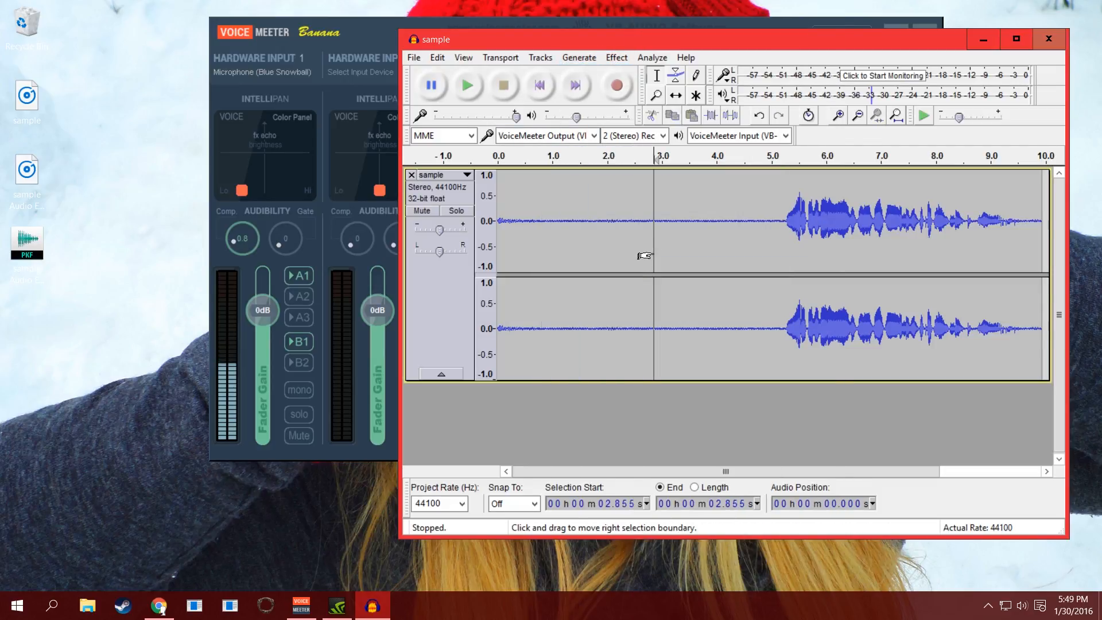
{"action": "left_click", "coordinate": [616, 57]}
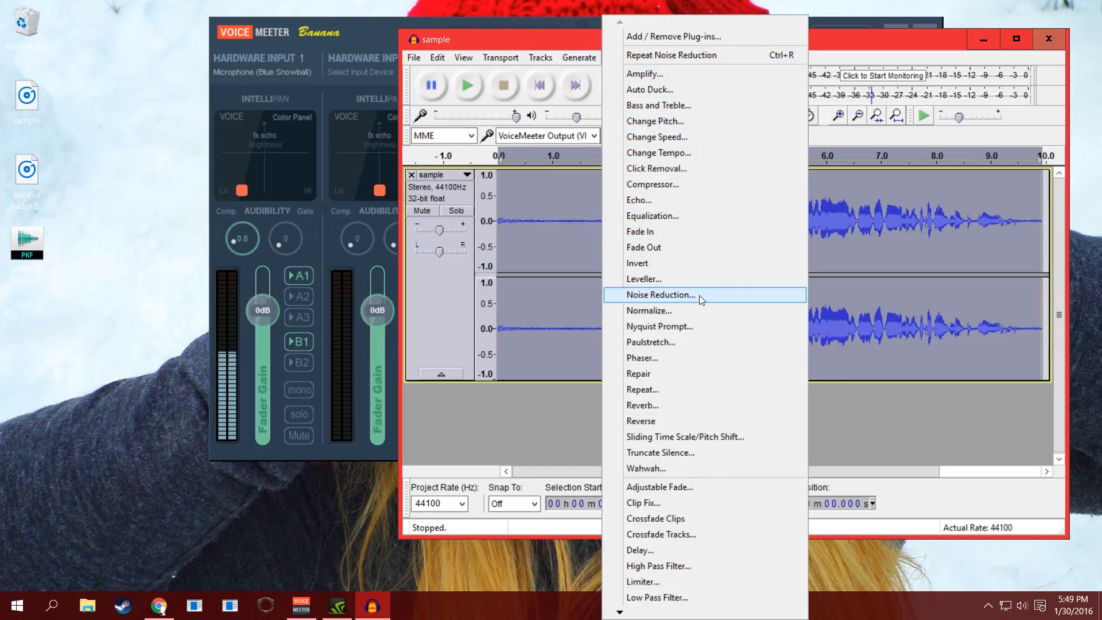
Try lowering the Noise Reduction amount to about 6 dB, then close the settings
{"action": "left_click", "coordinate": [659, 295]}
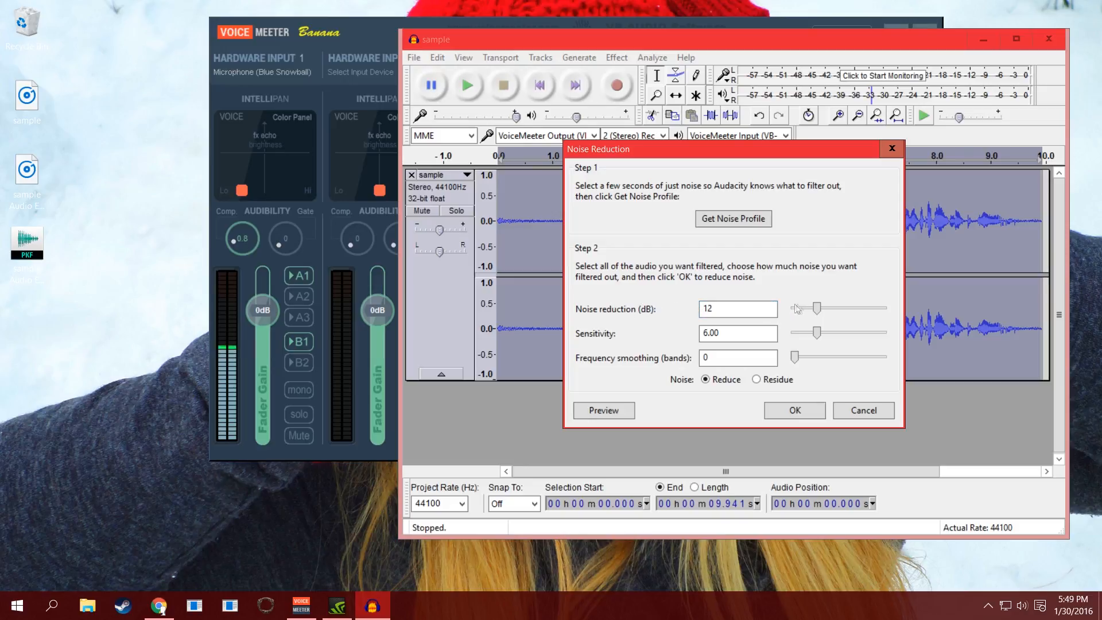
{"action": "left_click_drag", "start_coordinate": [833, 308], "coordinate": [808, 307]}
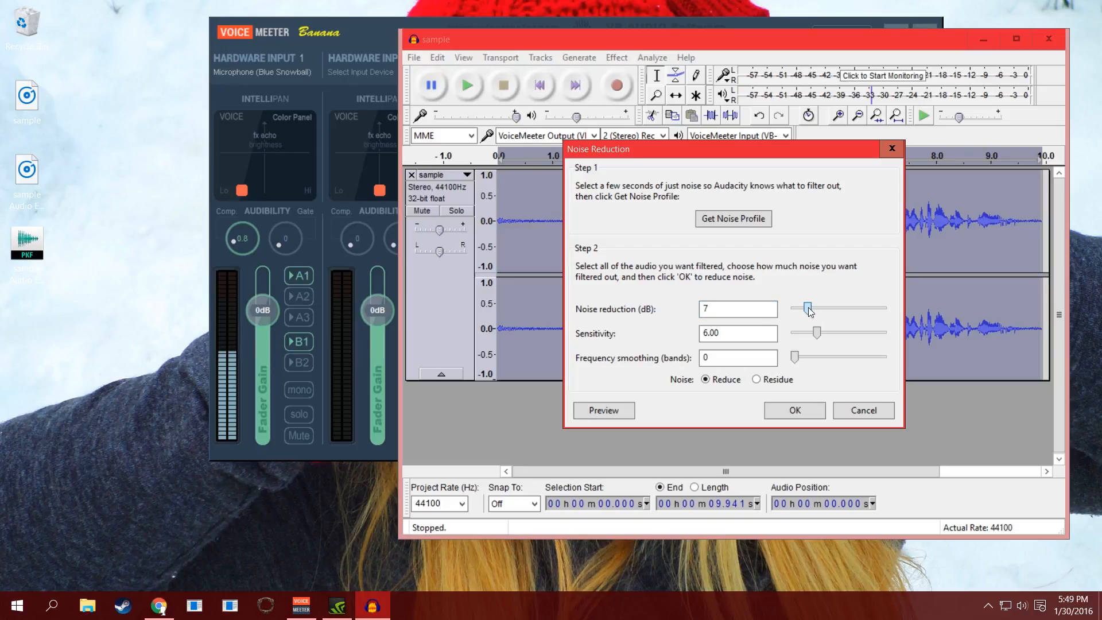
{"action": "left_click_drag", "start_coordinate": [808, 309], "coordinate": [798, 309]}
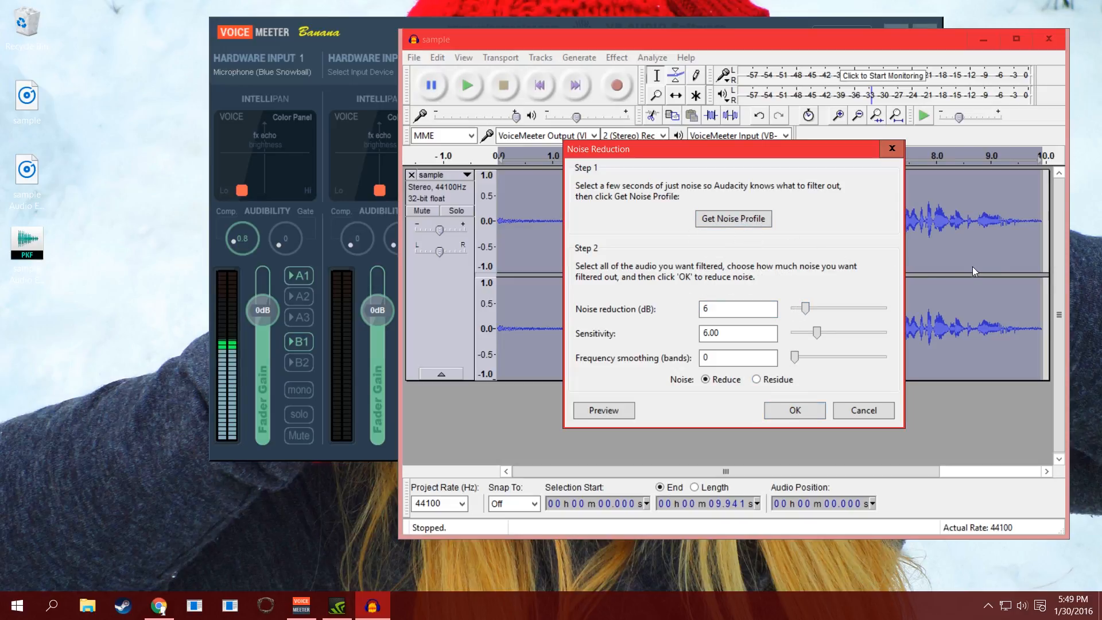
{"action": "left_click", "coordinate": [793, 410]}
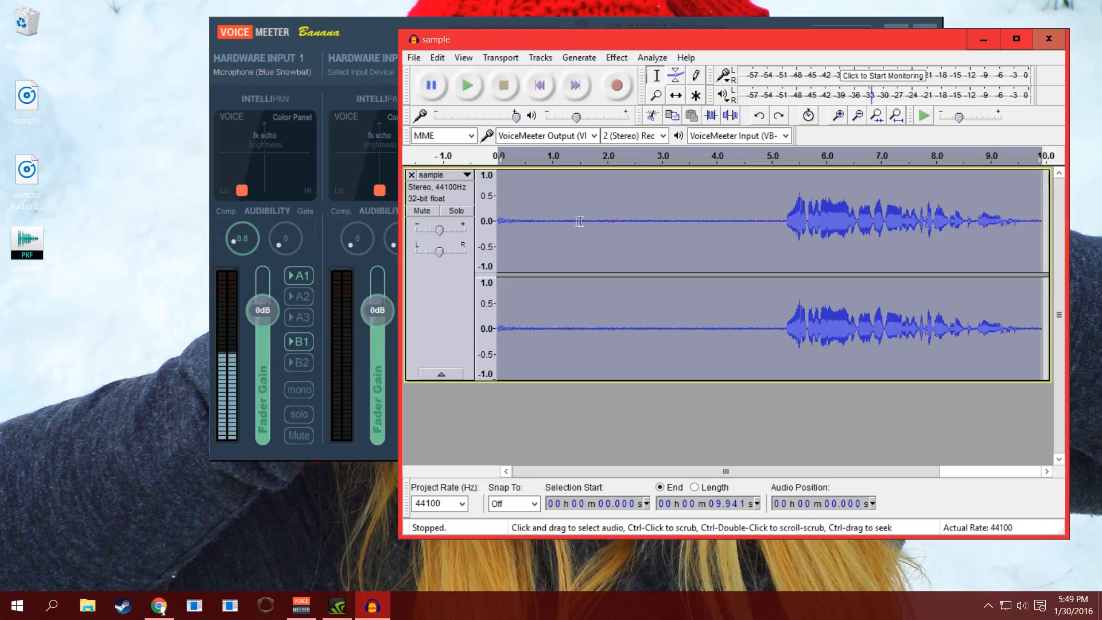
Apply Noise Reduction at 12 dB to the whole sample track
{"action": "left_click", "coordinate": [615, 57]}
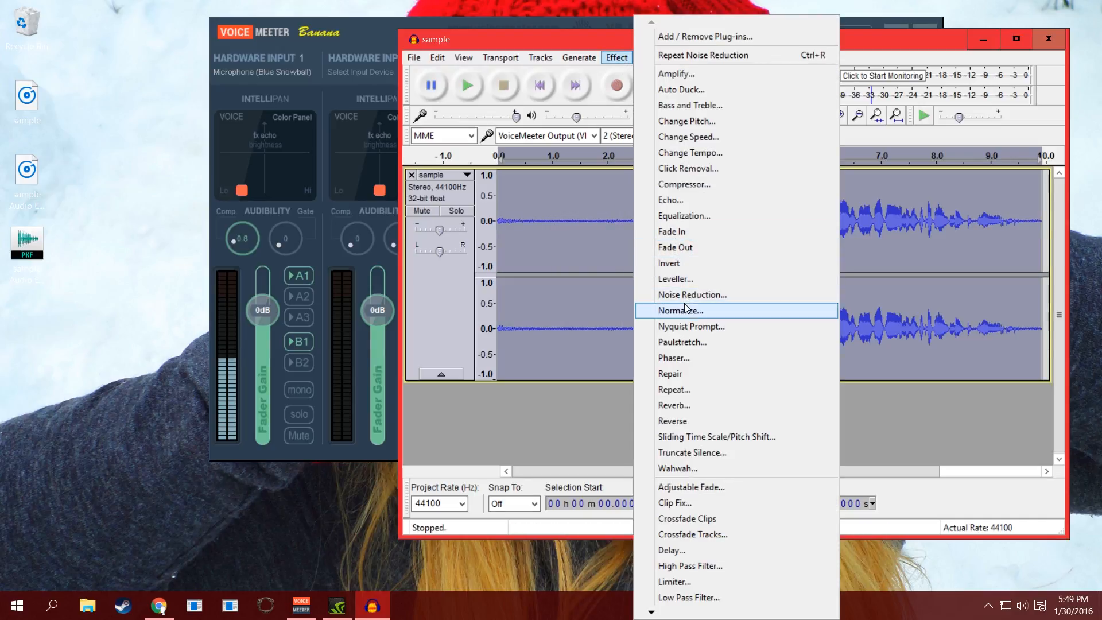
{"action": "left_click", "coordinate": [692, 295]}
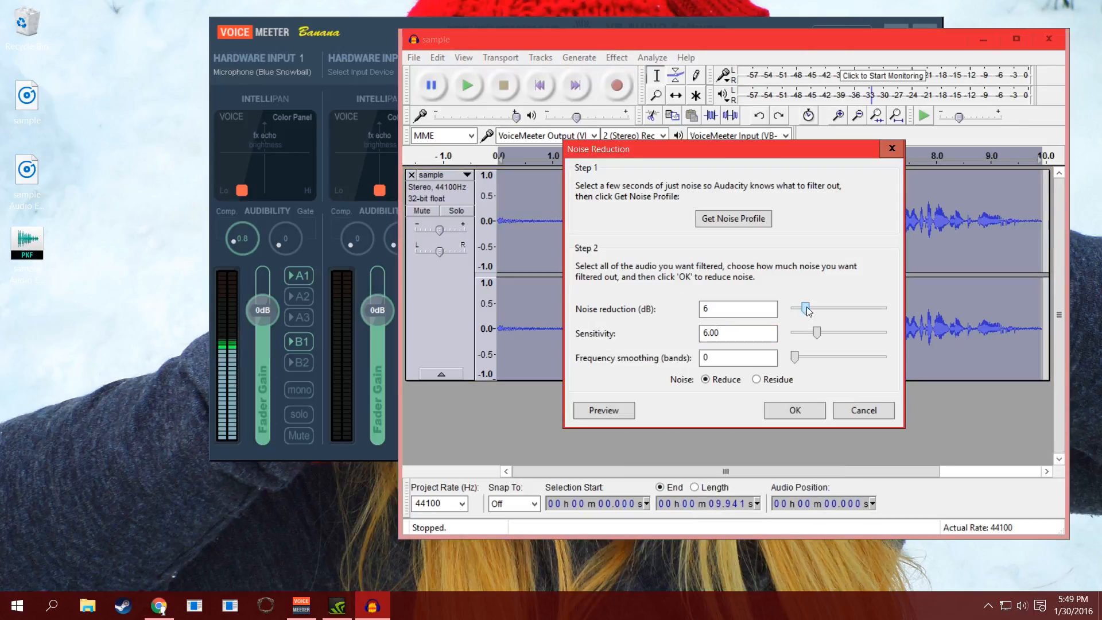
{"action": "left_click_drag", "start_coordinate": [807, 308], "coordinate": [817, 308]}
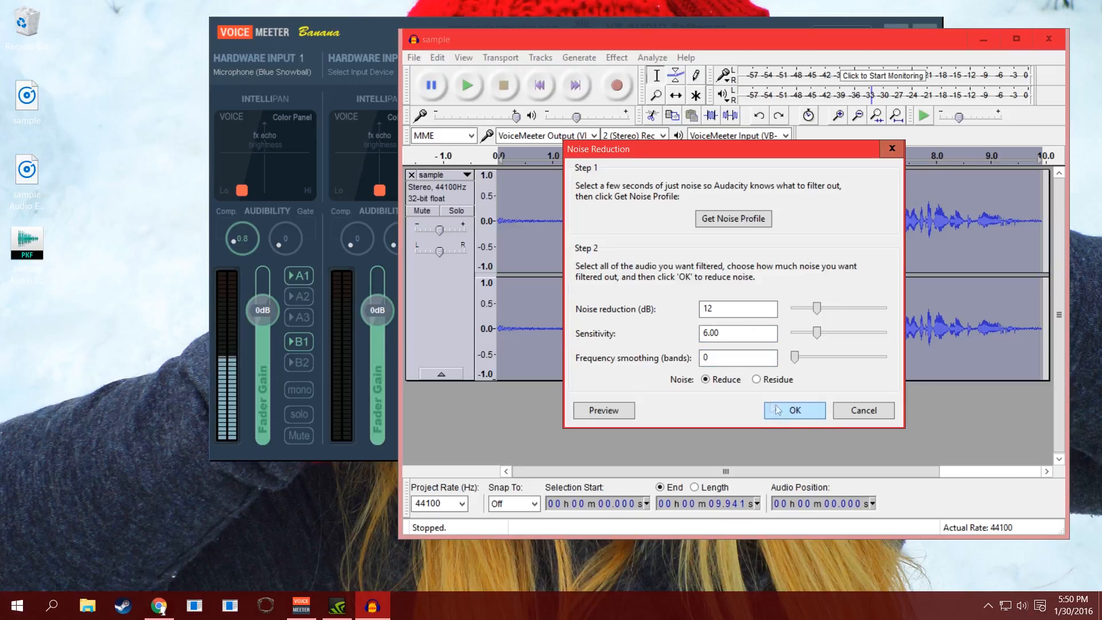
{"action": "mouse_move", "coordinate": [701, 391]}
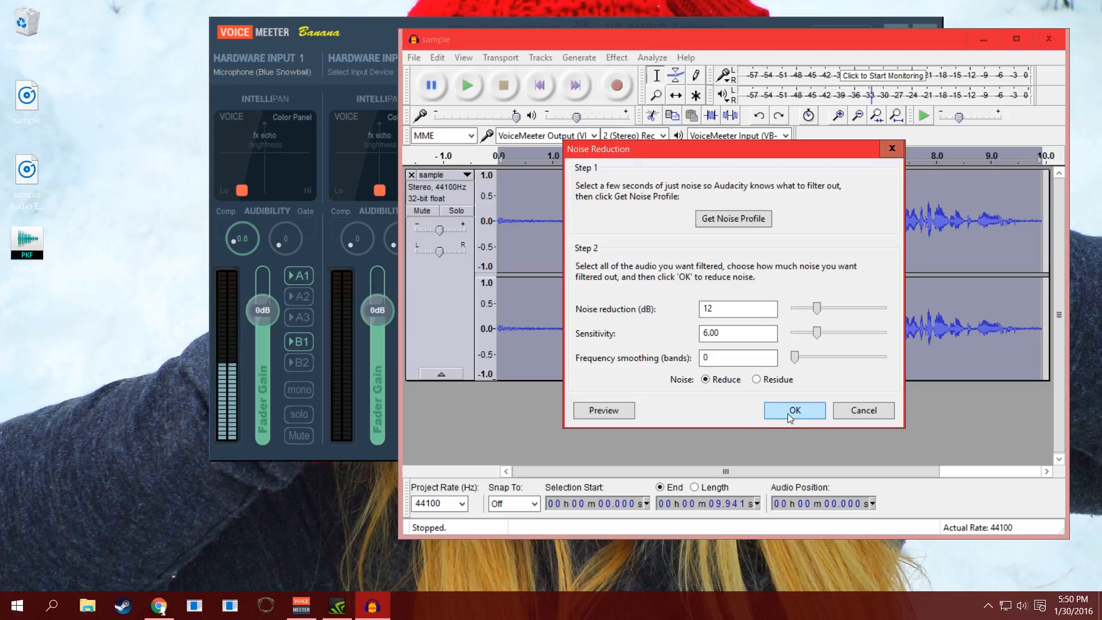
{"action": "left_click", "coordinate": [793, 410]}
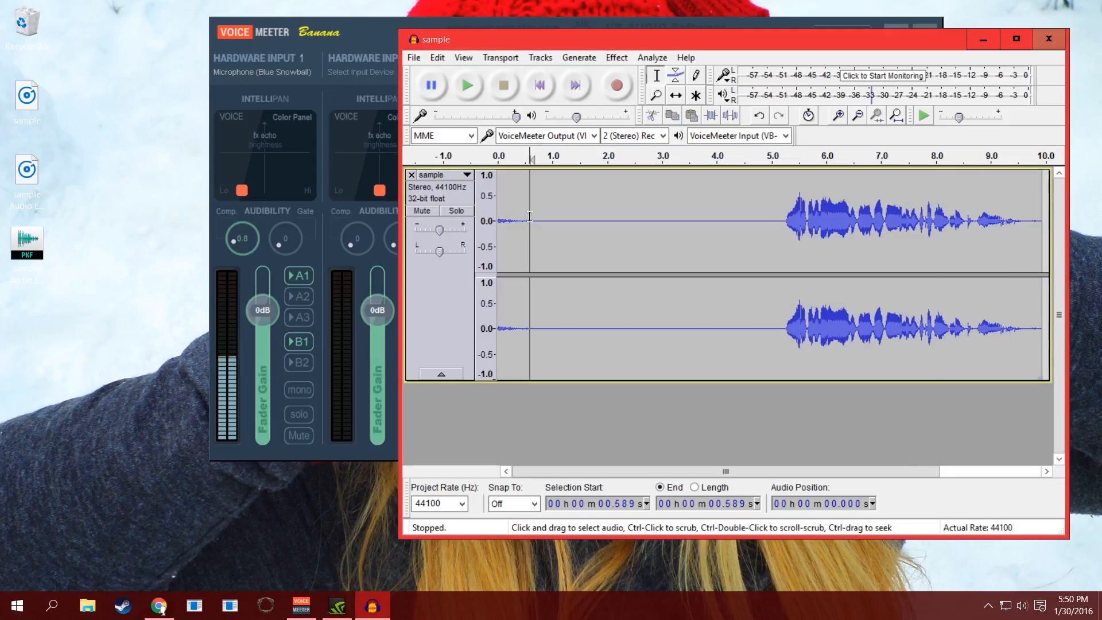
{"action": "left_click", "coordinate": [467, 85]}
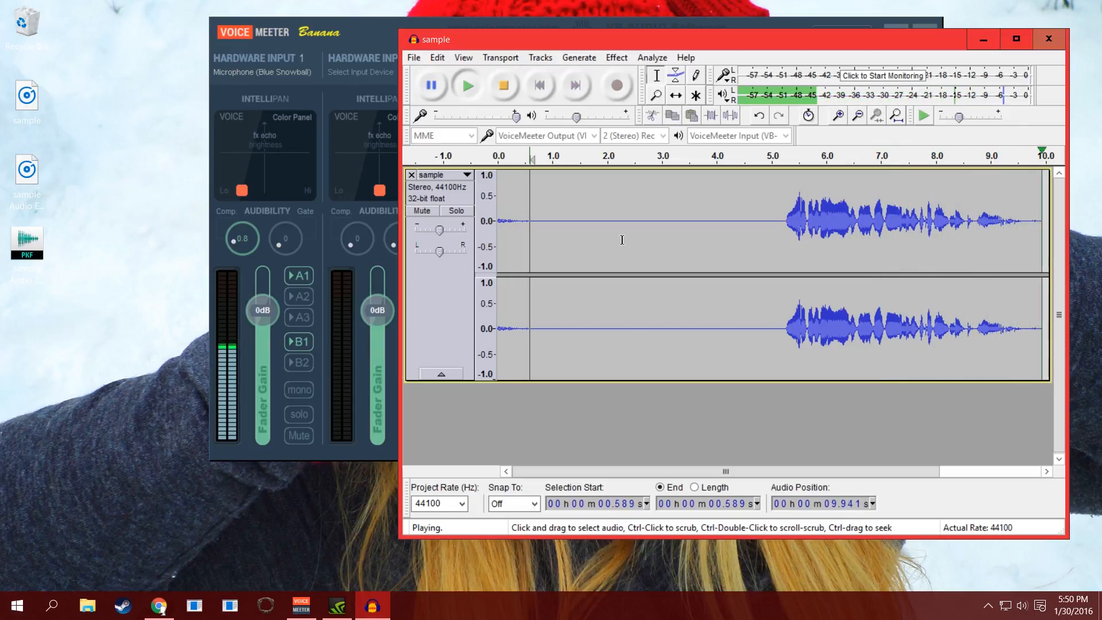
{"action": "left_click", "coordinate": [503, 85]}
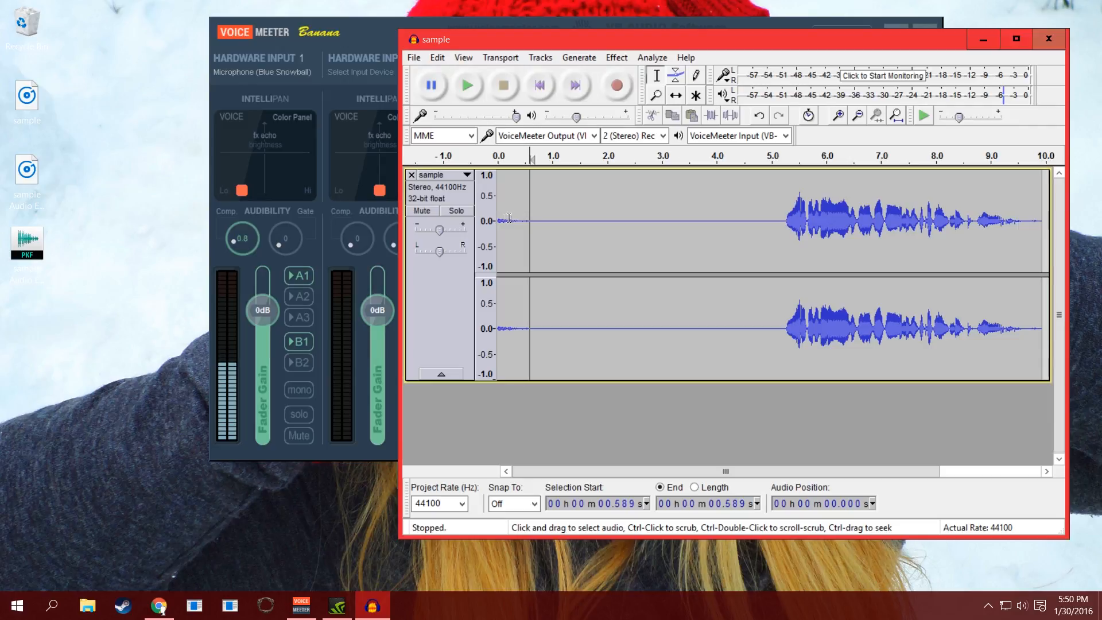
{"action": "mouse_move", "coordinate": [591, 232]}
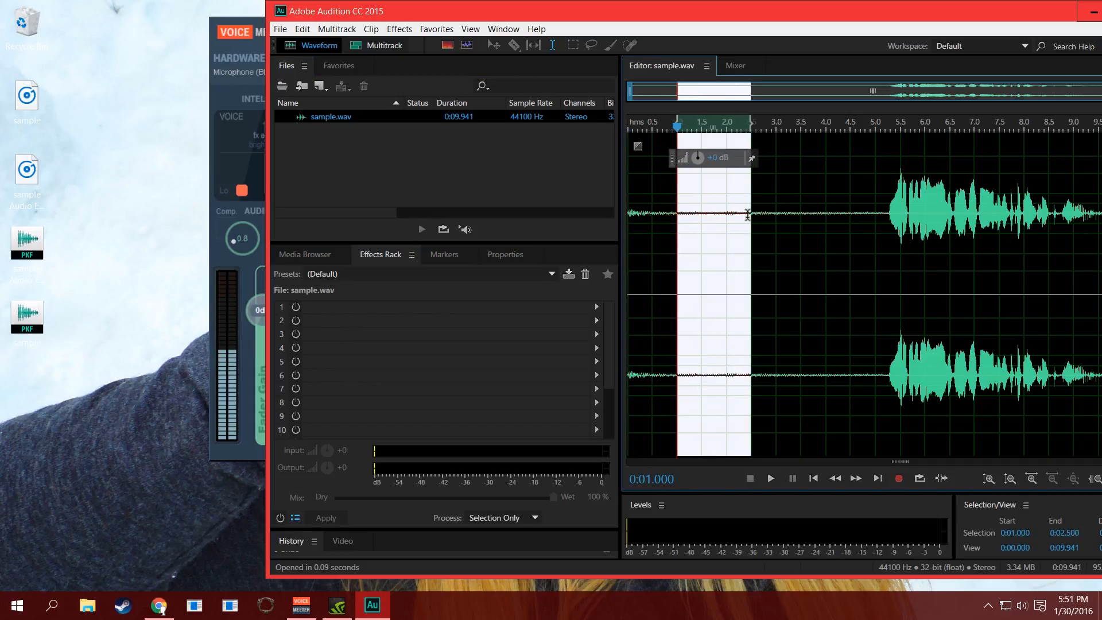
Capture a noise print from the quiet stretch before speech
{"action": "left_click", "coordinate": [469, 29]}
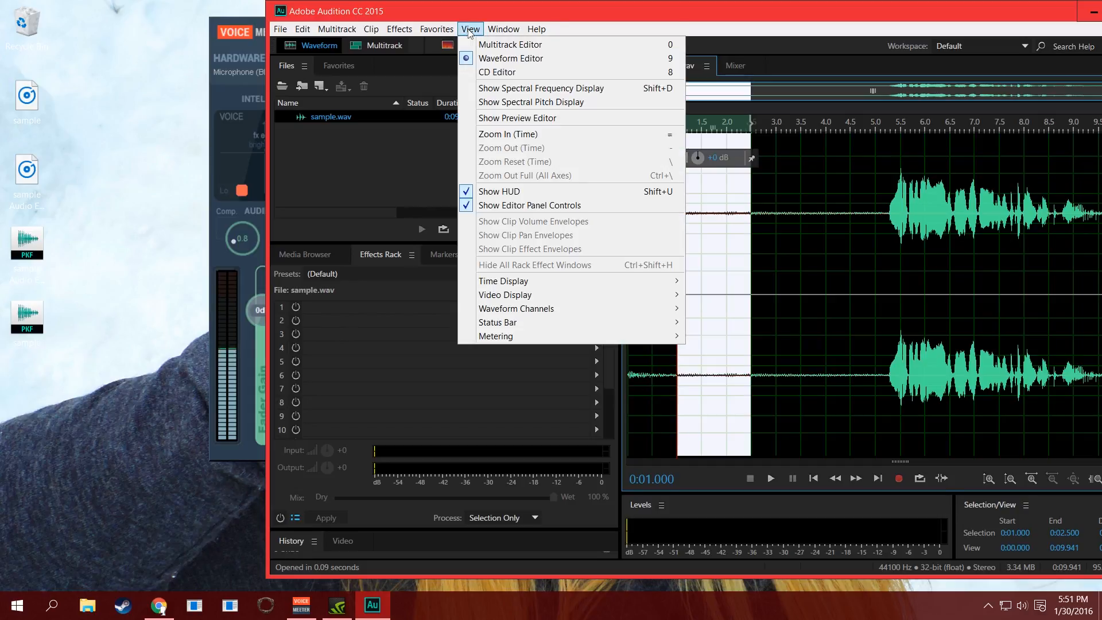
{"action": "left_click", "coordinate": [400, 29]}
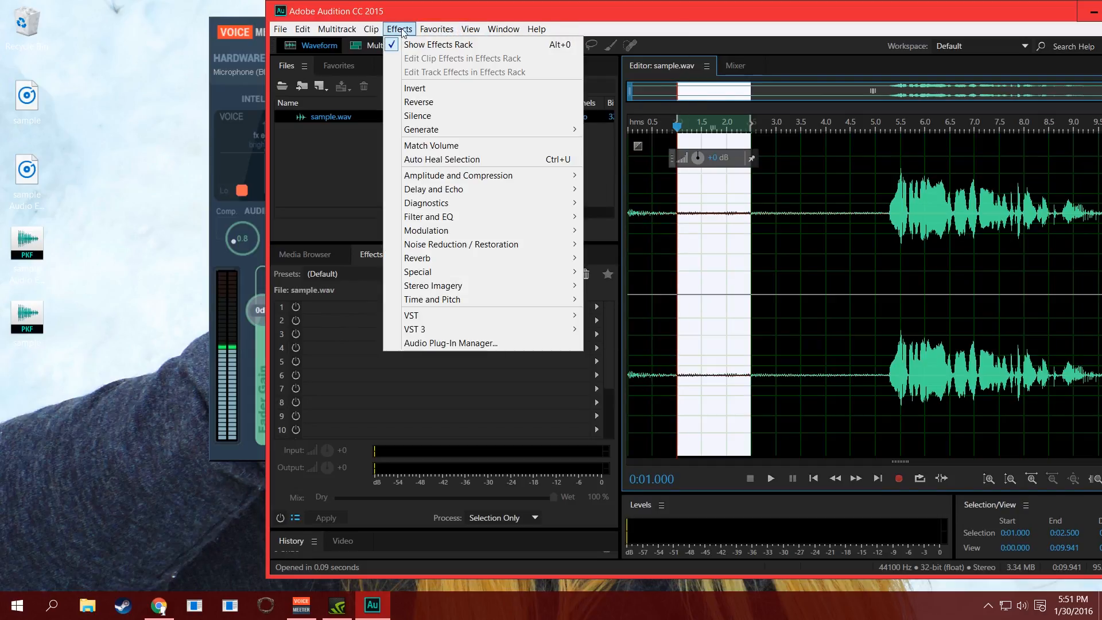
{"action": "mouse_move", "coordinate": [461, 244]}
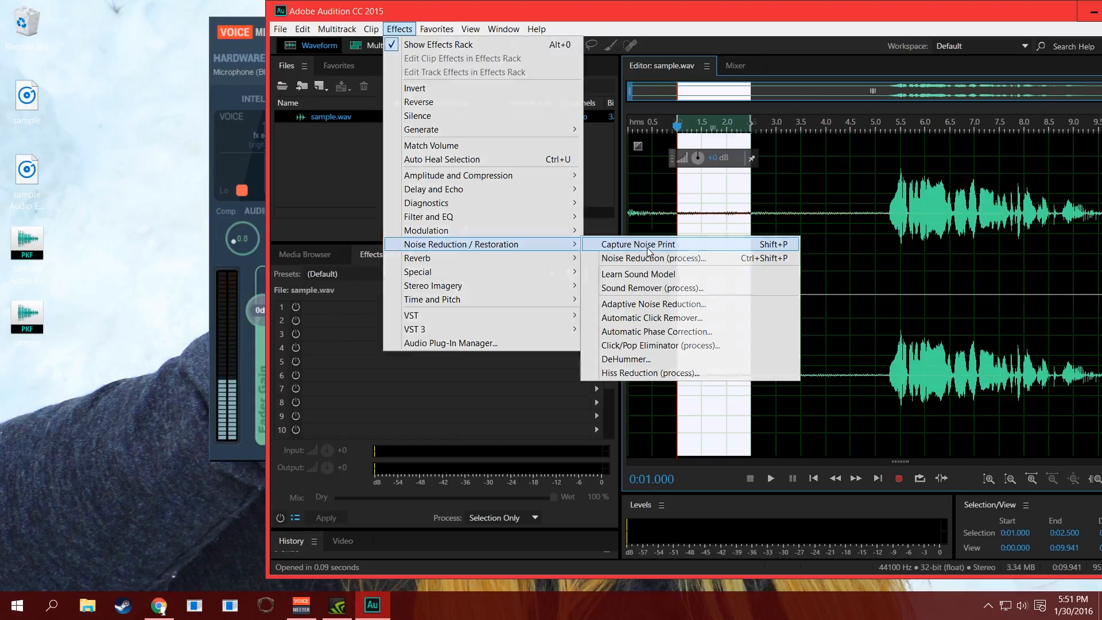
{"action": "left_click", "coordinate": [637, 244]}
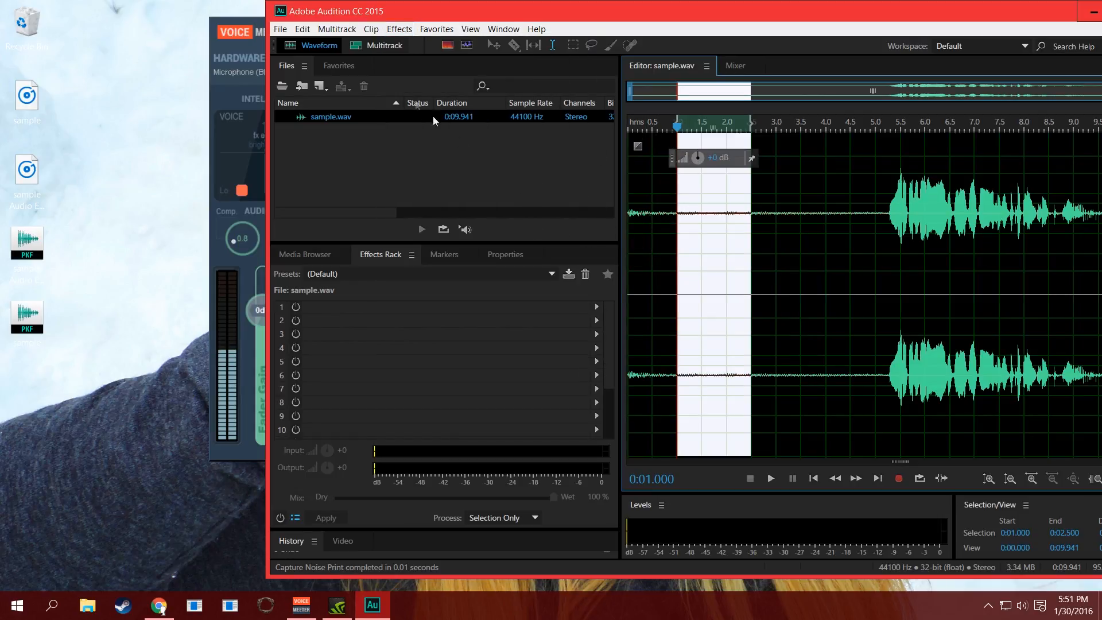
Apply Noise Reduction (process) across the entire sample.wav file
{"action": "left_click", "coordinate": [398, 29]}
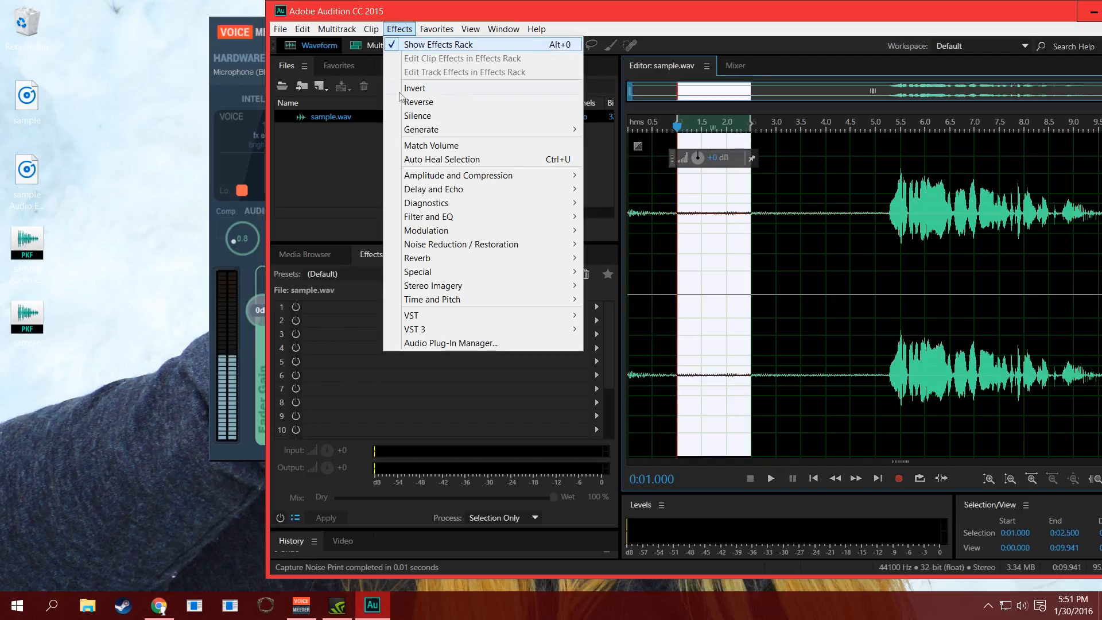
{"action": "mouse_move", "coordinate": [461, 244]}
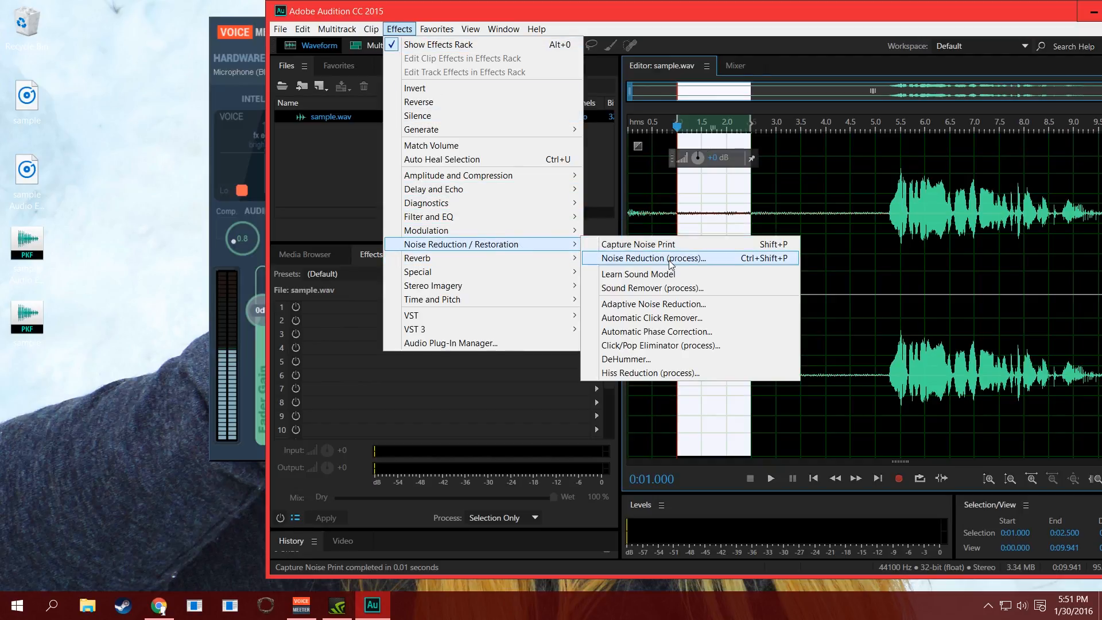
{"action": "left_click", "coordinate": [651, 258]}
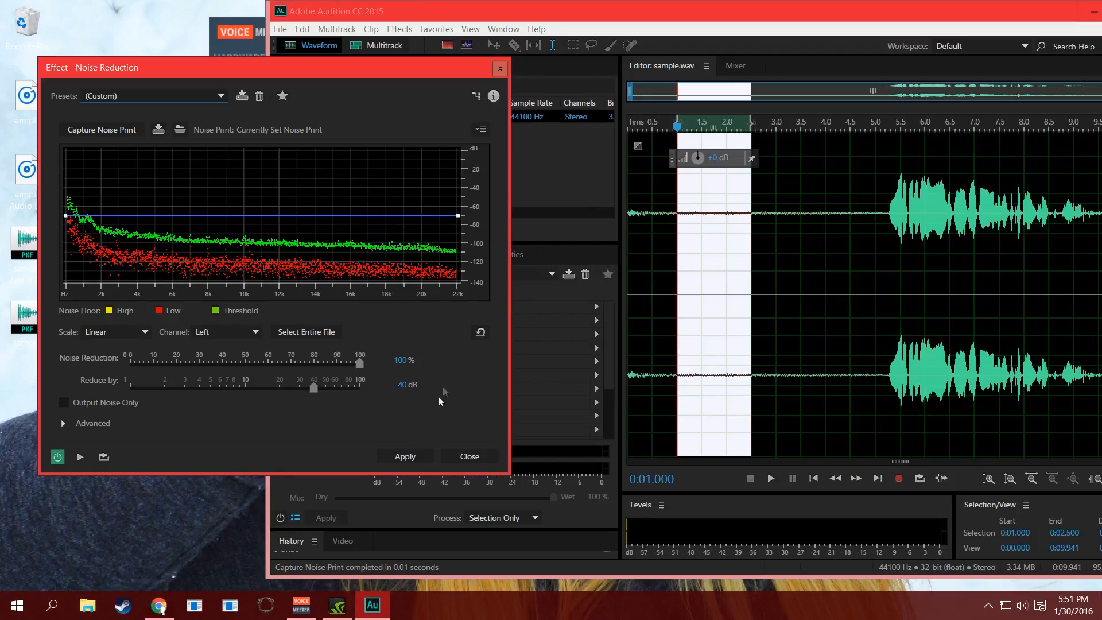
{"action": "left_click", "coordinate": [307, 332]}
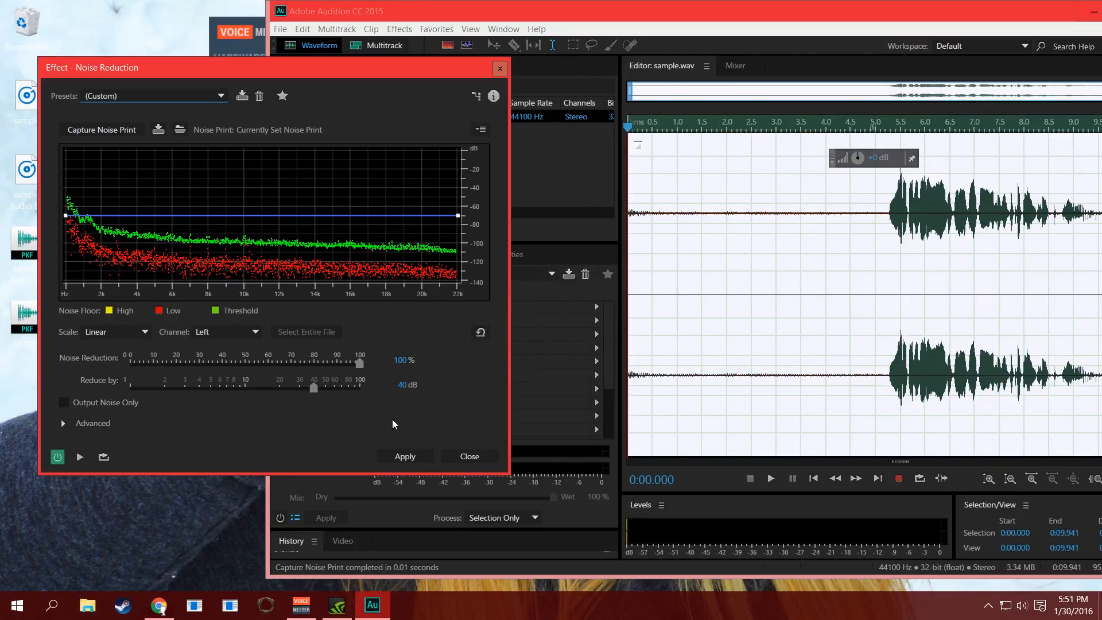
{"action": "left_click", "coordinate": [404, 456]}
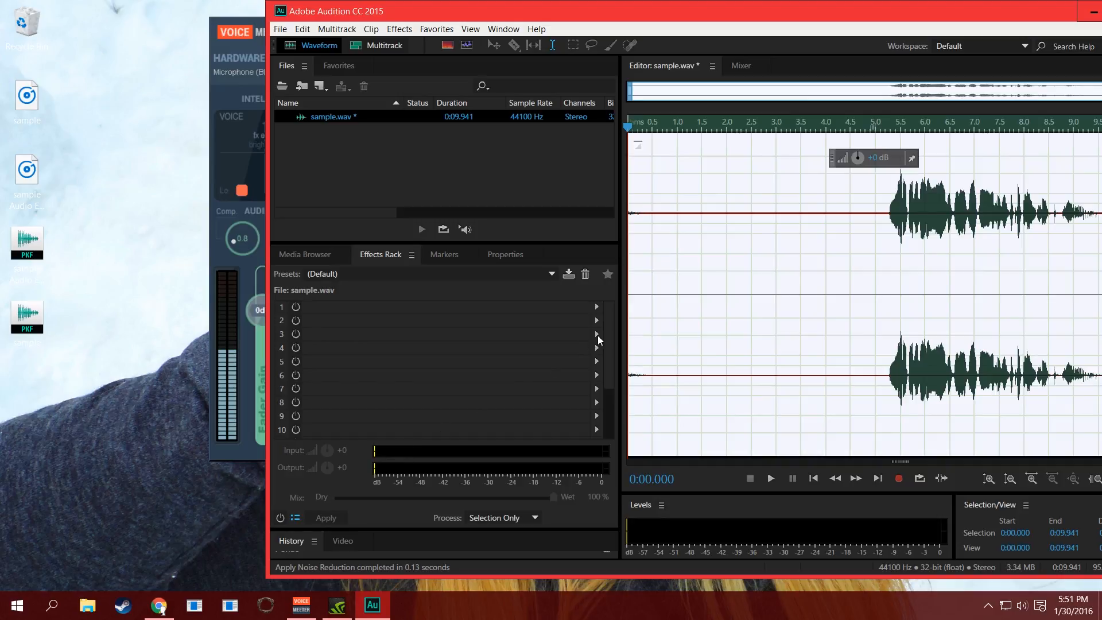
{"action": "left_click", "coordinate": [770, 478]}
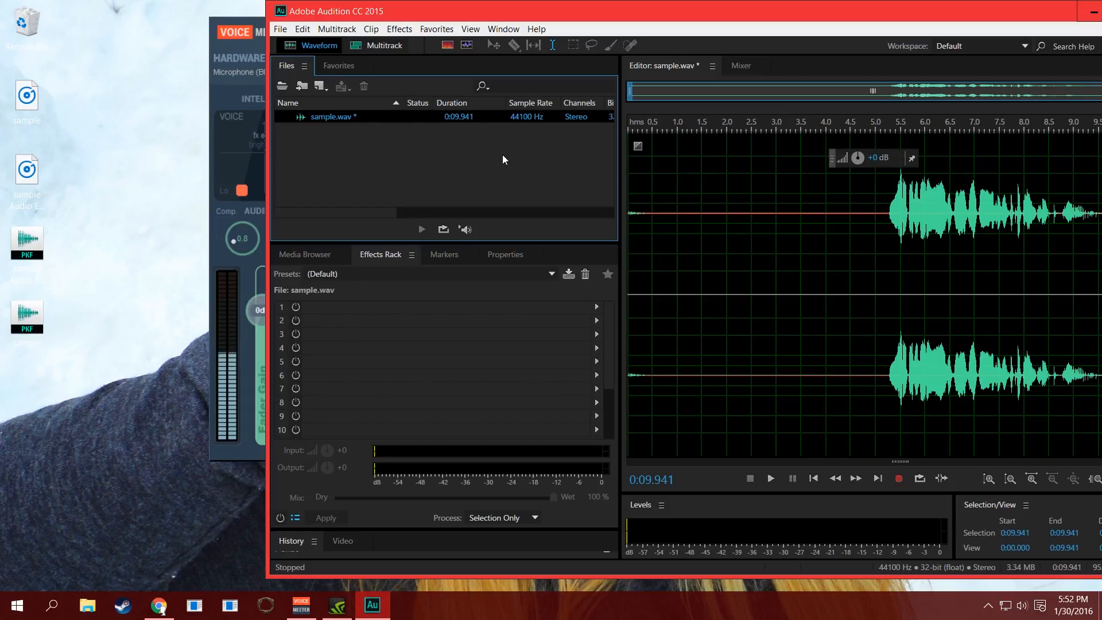
{"action": "mouse_move", "coordinate": [583, 197]}
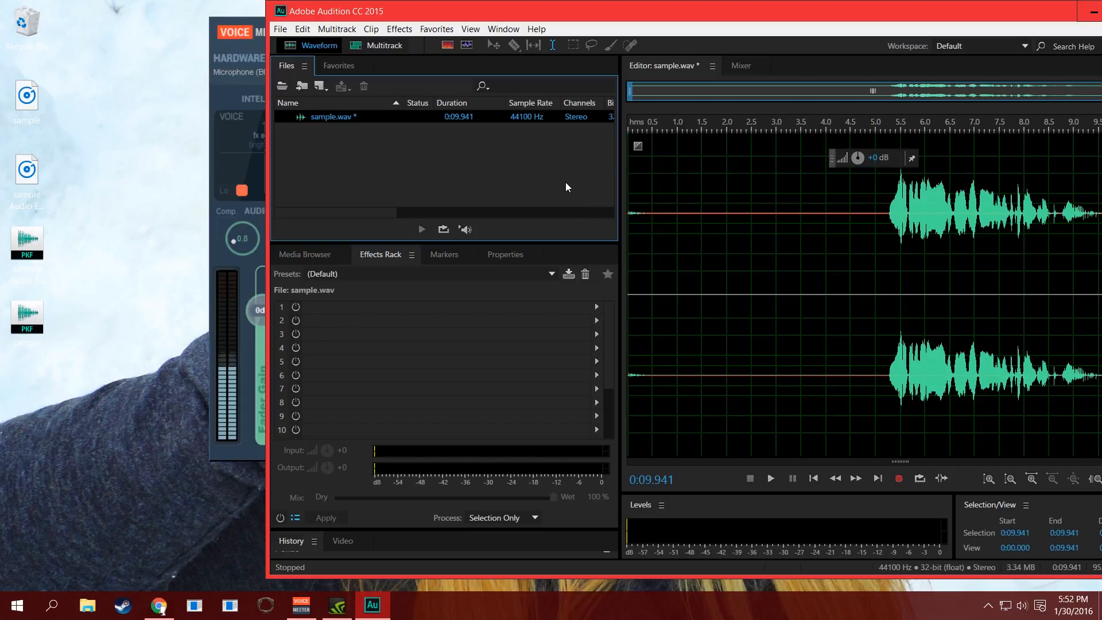
{"action": "mouse_move", "coordinate": [503, 176]}
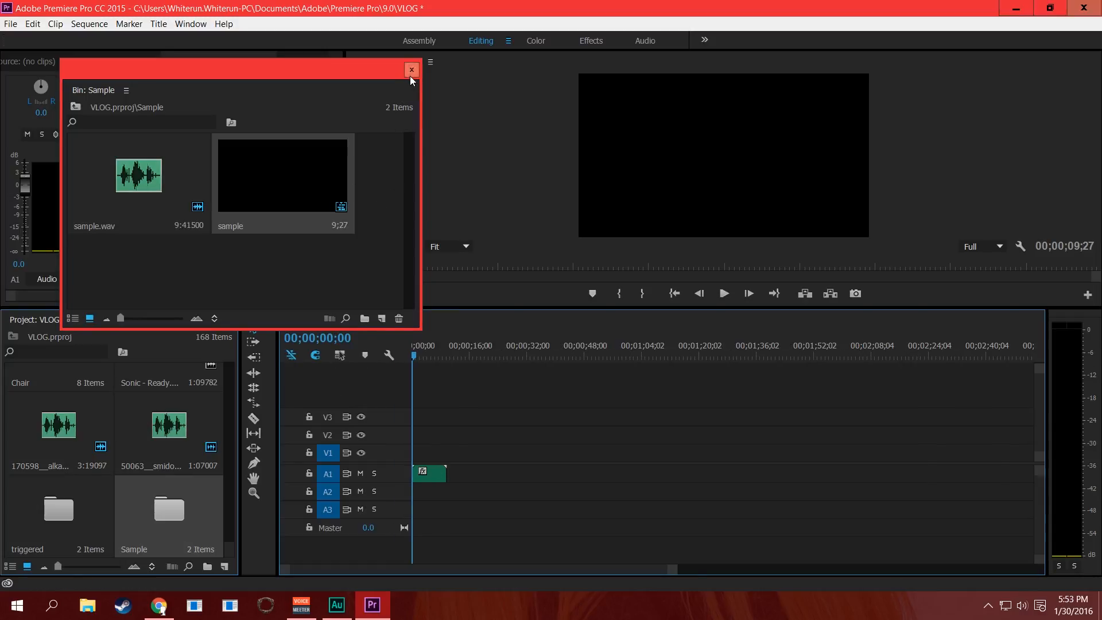
Close the floating Sample bin and bring up the context menu for sample.wav on A1
{"action": "left_click", "coordinate": [411, 70]}
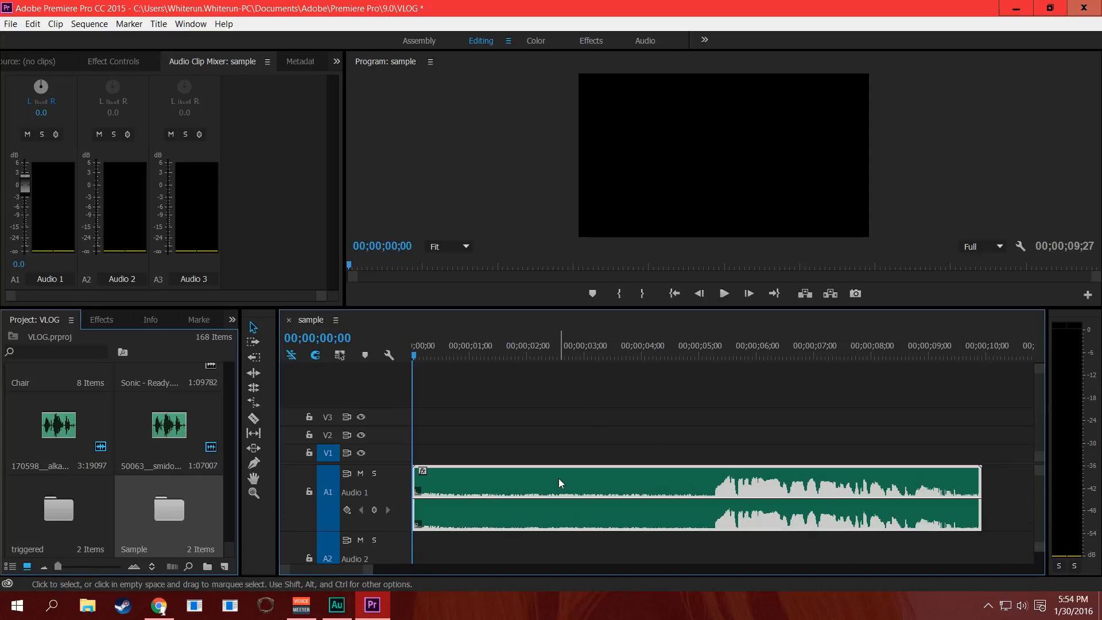
{"action": "right_click", "coordinate": [560, 483]}
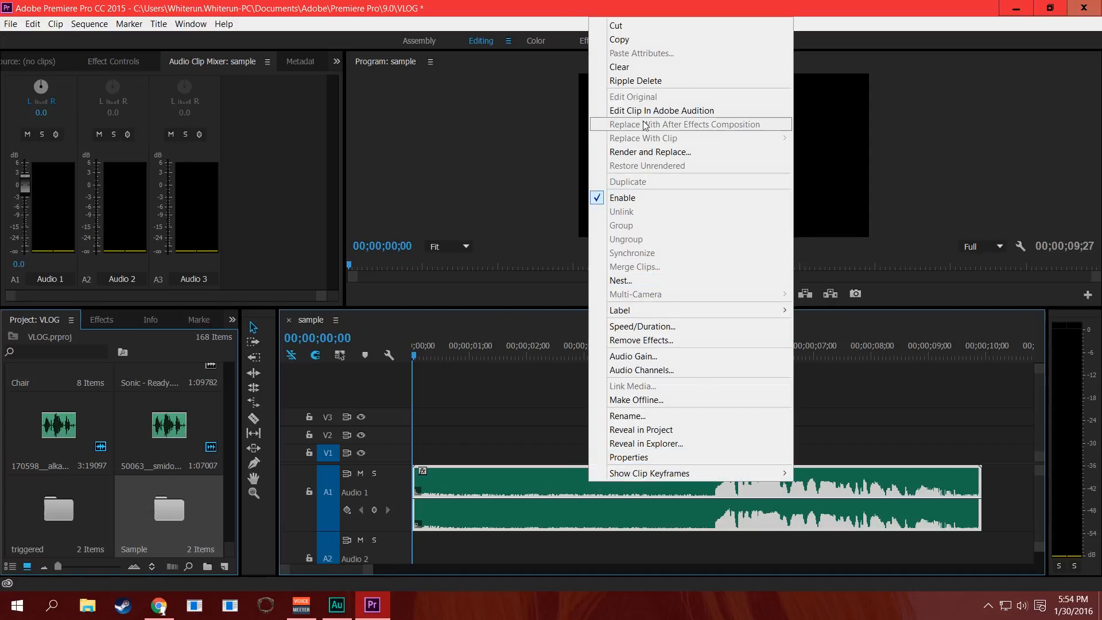
Send the sample.wav voice clip to Adobe Audition with Edit Clip In Adobe Audition
{"action": "left_click", "coordinate": [650, 152]}
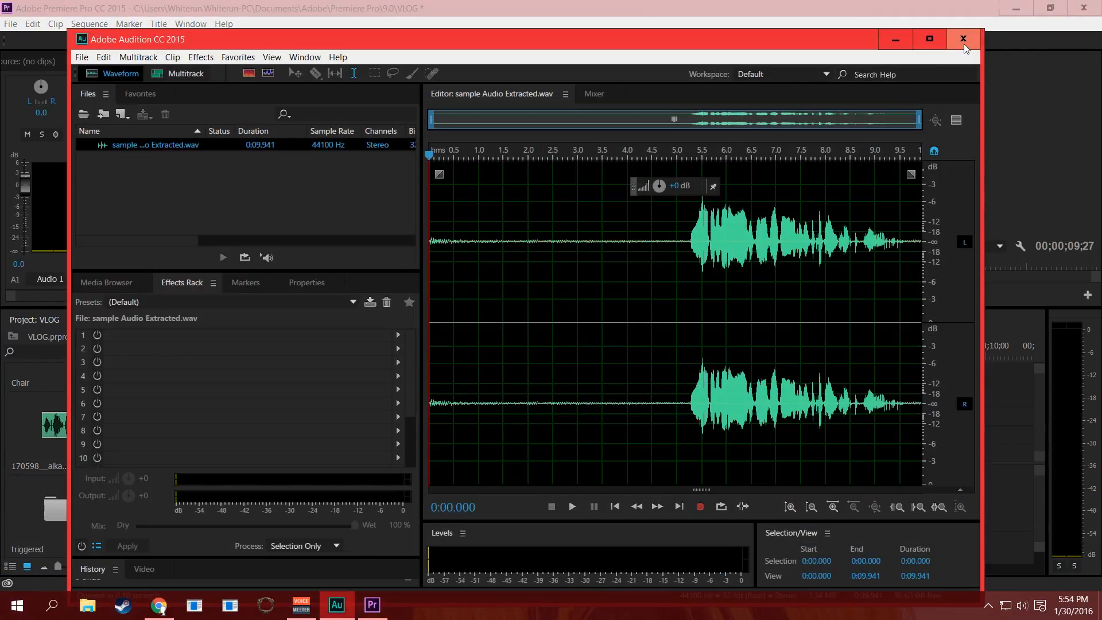
{"action": "left_click", "coordinate": [964, 38]}
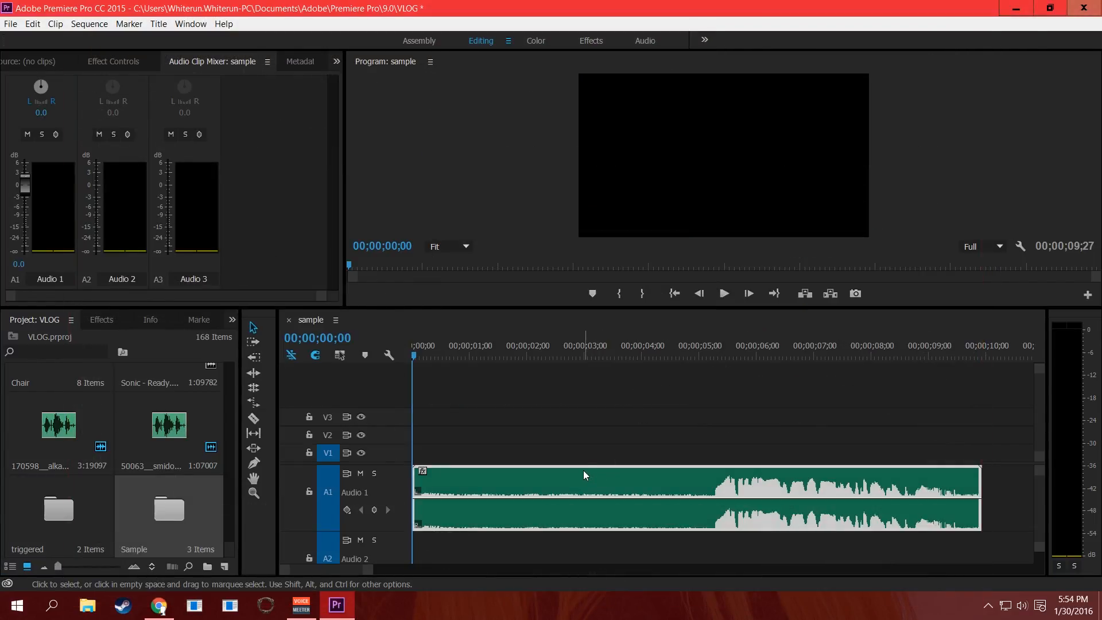
{"action": "right_click", "coordinate": [583, 475]}
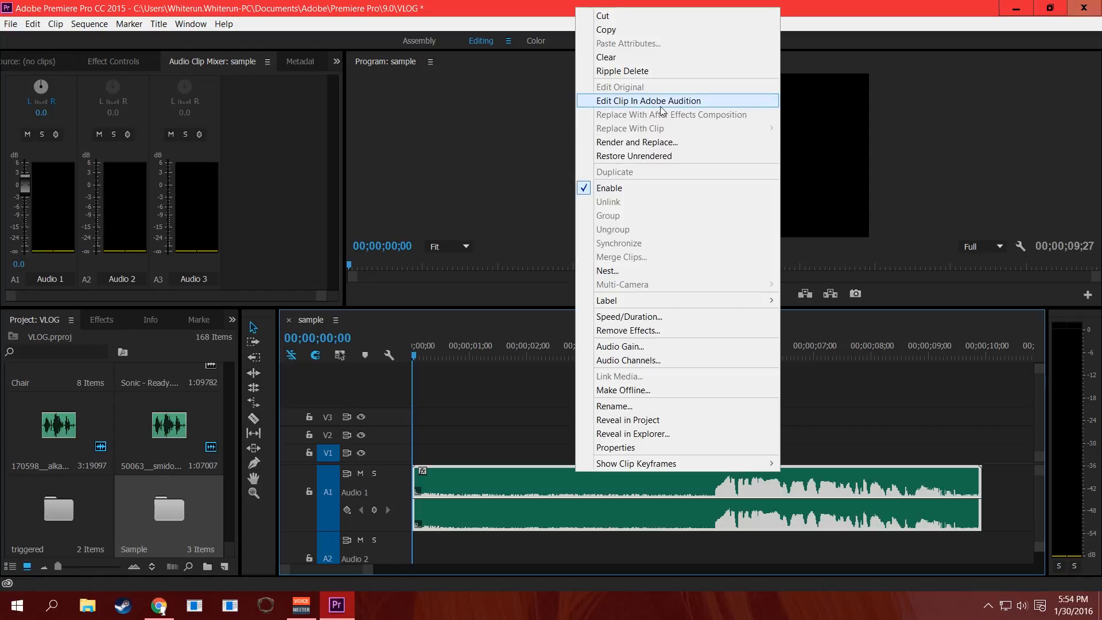
{"action": "left_click", "coordinate": [648, 101]}
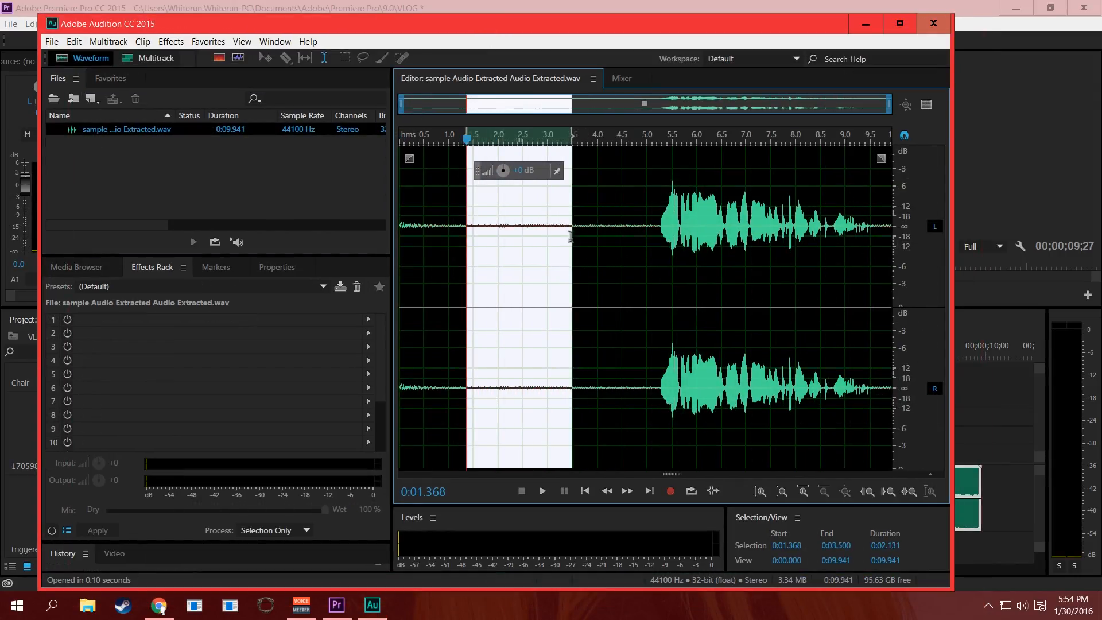
Capture a noise print from the silence and apply noise reduction to the whole clip
{"action": "left_click", "coordinate": [170, 42]}
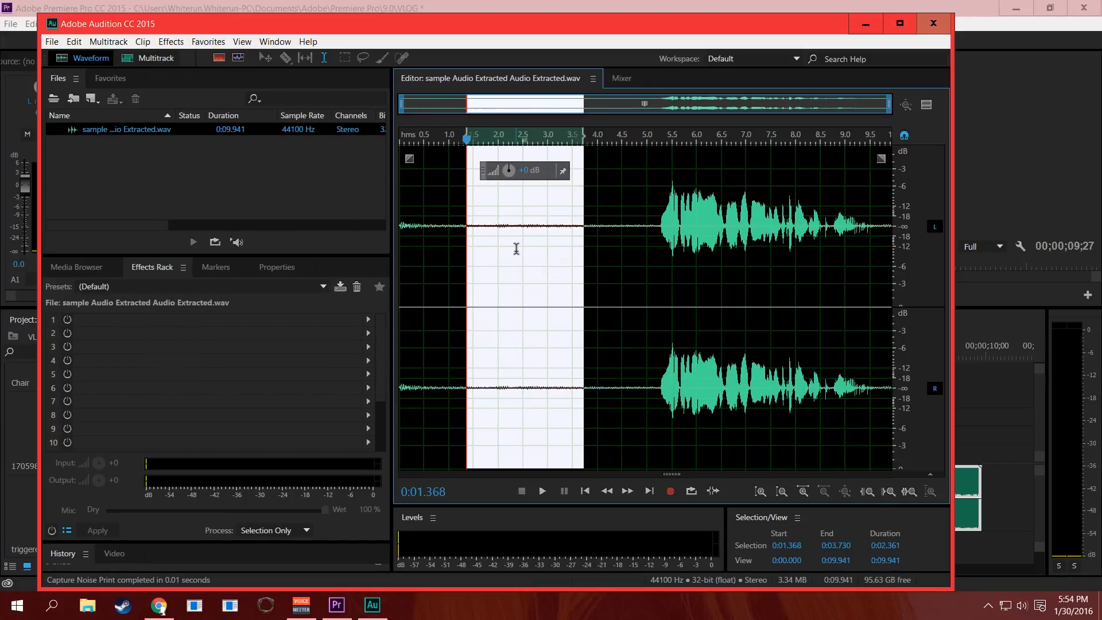
{"action": "left_click", "coordinate": [169, 42]}
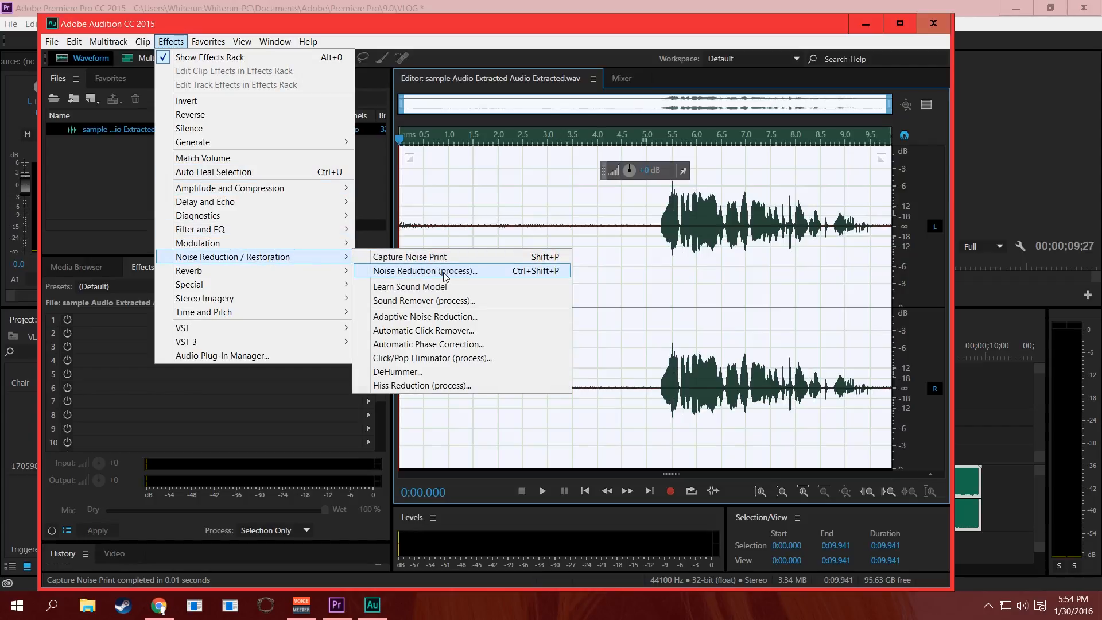
{"action": "left_click", "coordinate": [425, 270]}
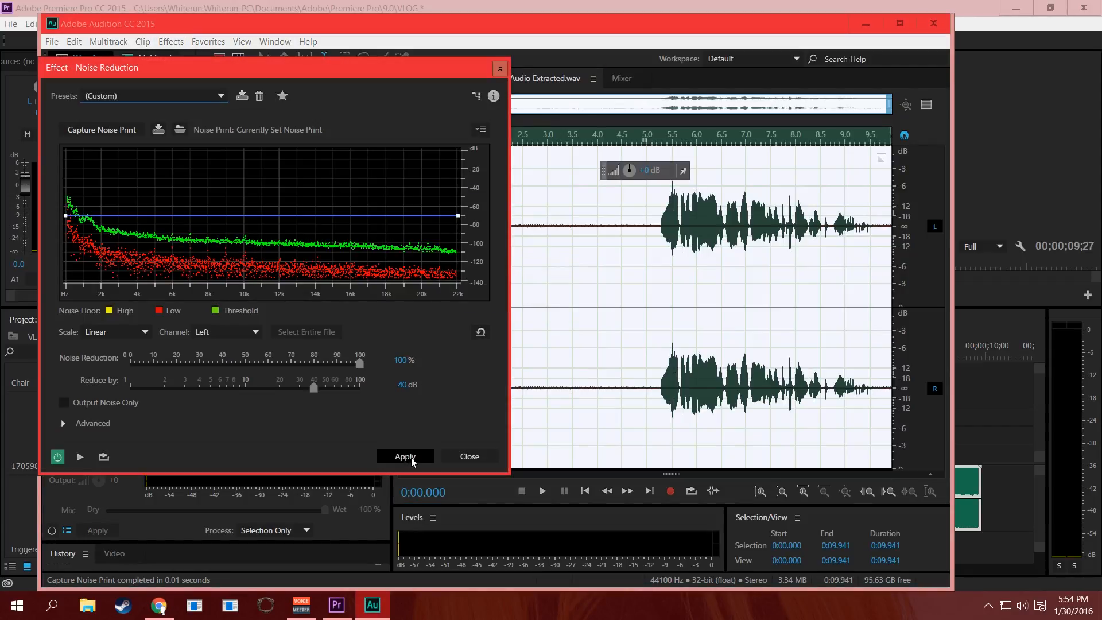
{"action": "left_click", "coordinate": [404, 456]}
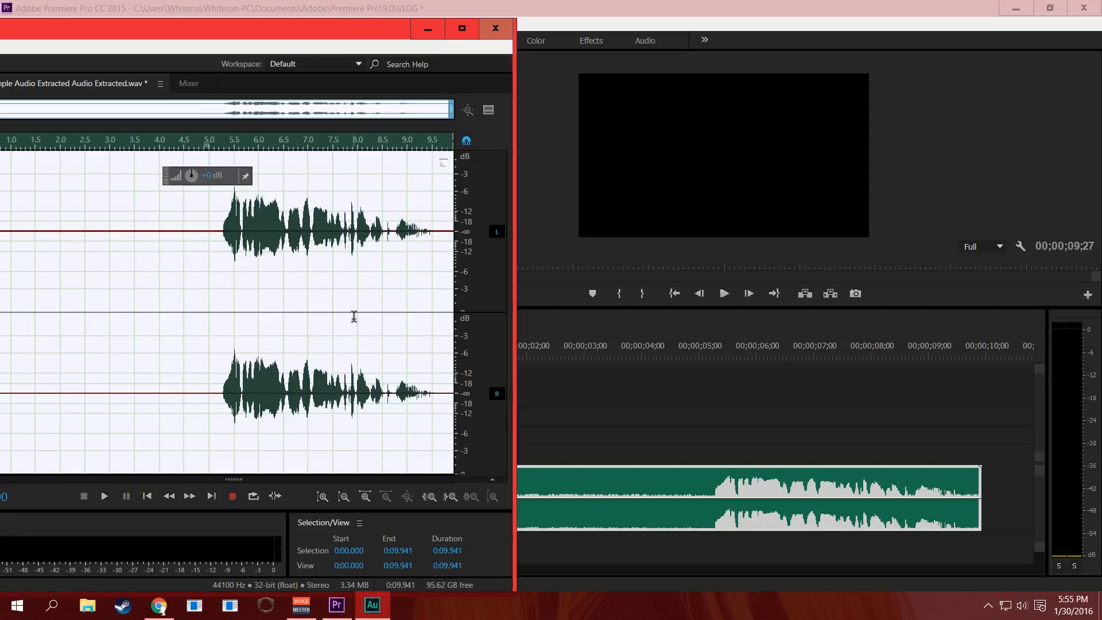
{"action": "mouse_move", "coordinate": [392, 331]}
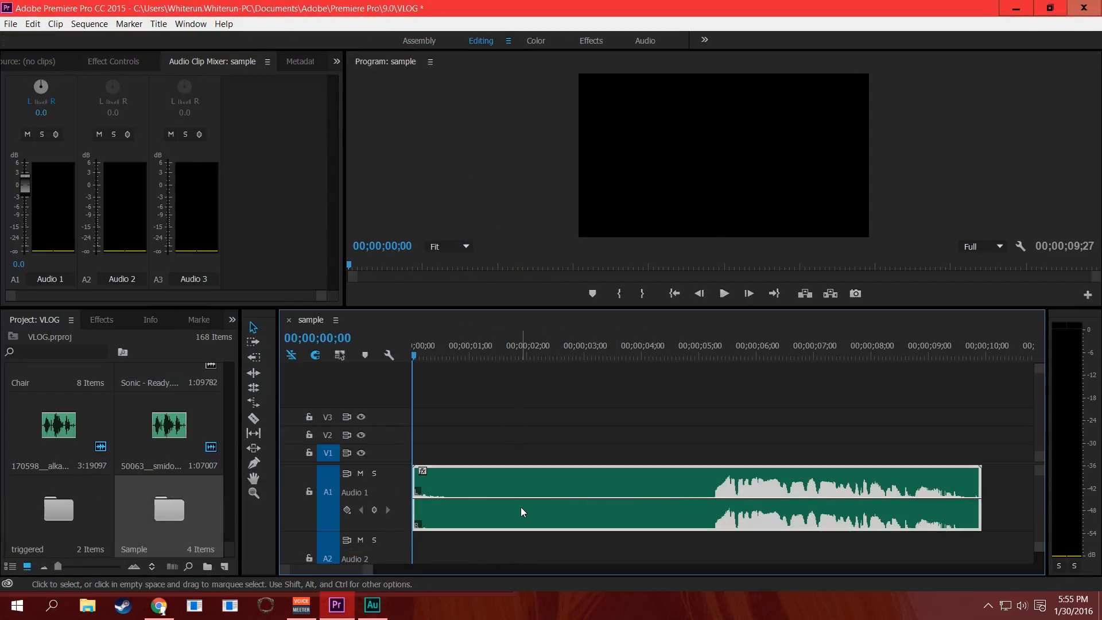
{"action": "mouse_move", "coordinate": [660, 500]}
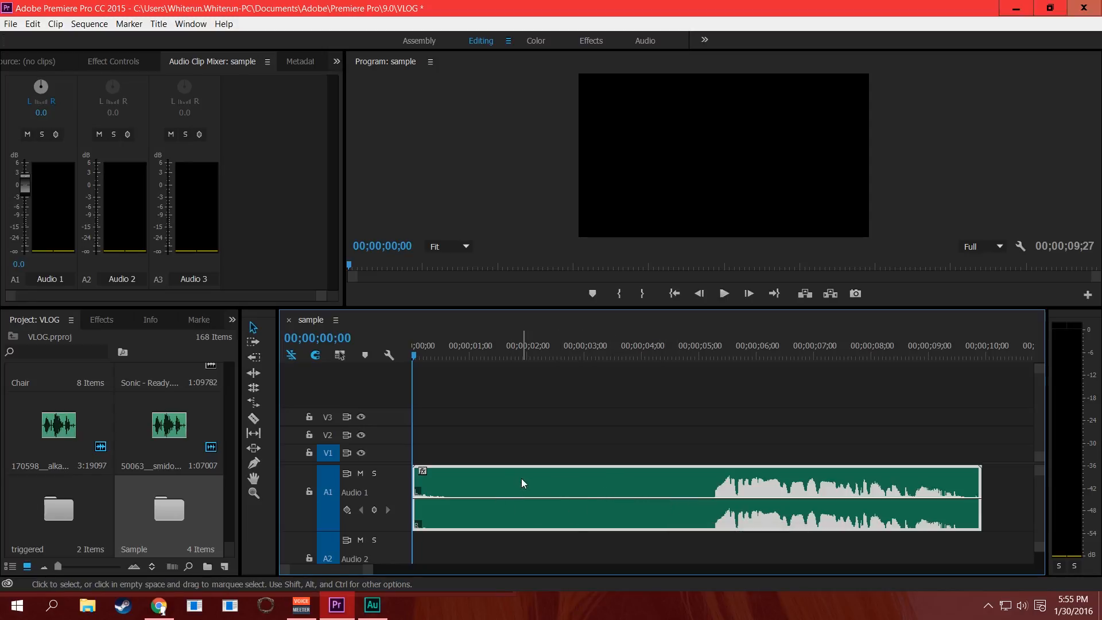
{"action": "mouse_move", "coordinate": [574, 476]}
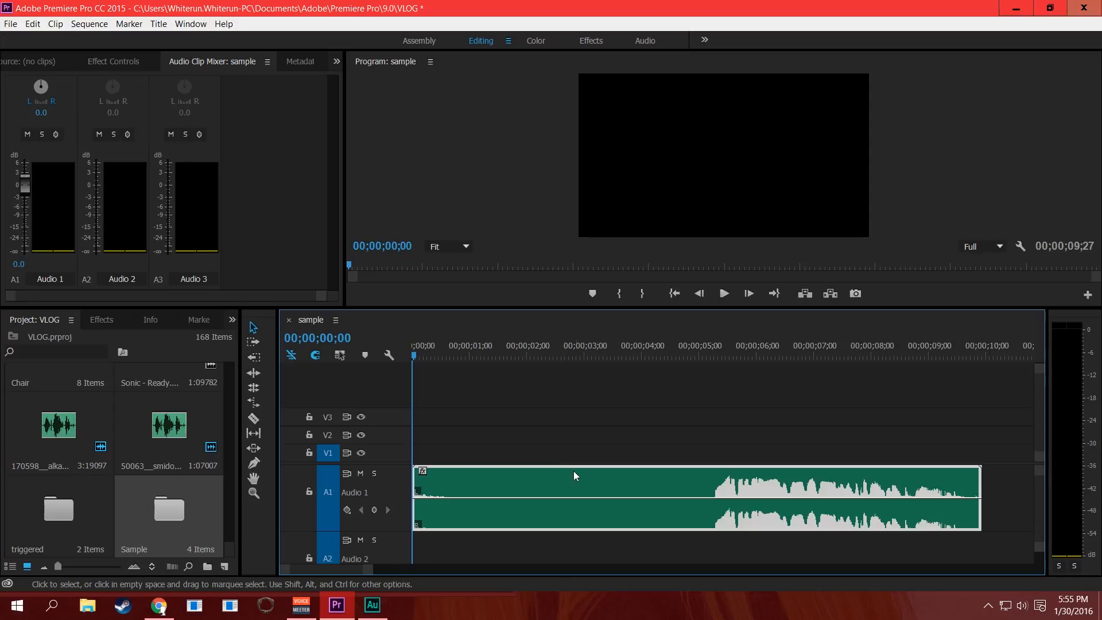
Bring the saved, noise-reduced Audition edit of the Premiere voice clip to the front
{"action": "left_click", "coordinate": [372, 605]}
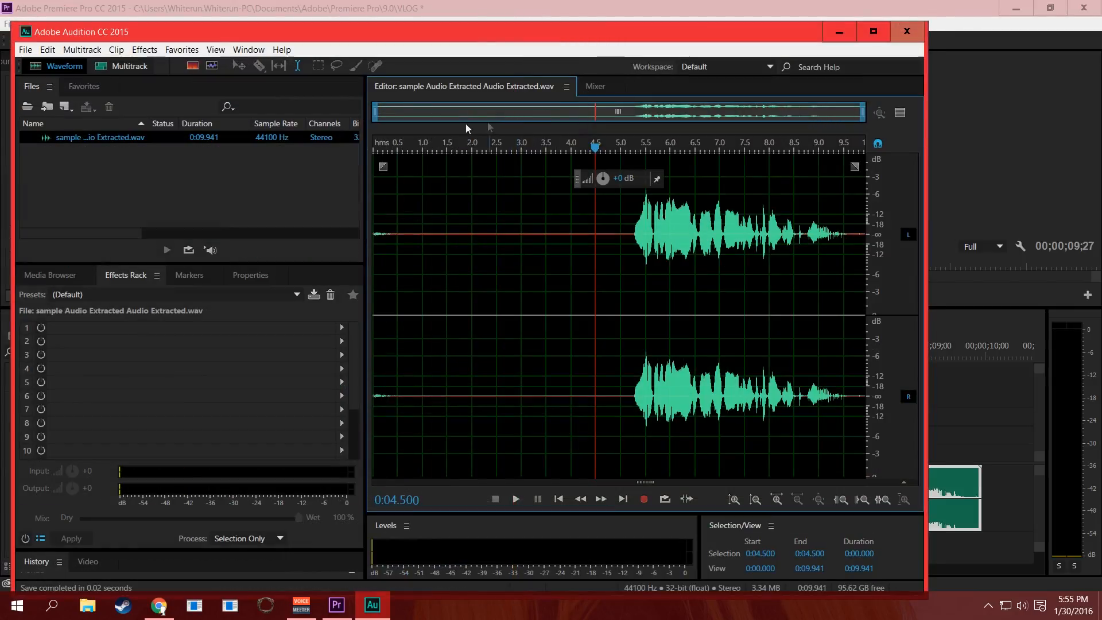
{"action": "mouse_move", "coordinate": [426, 297]}
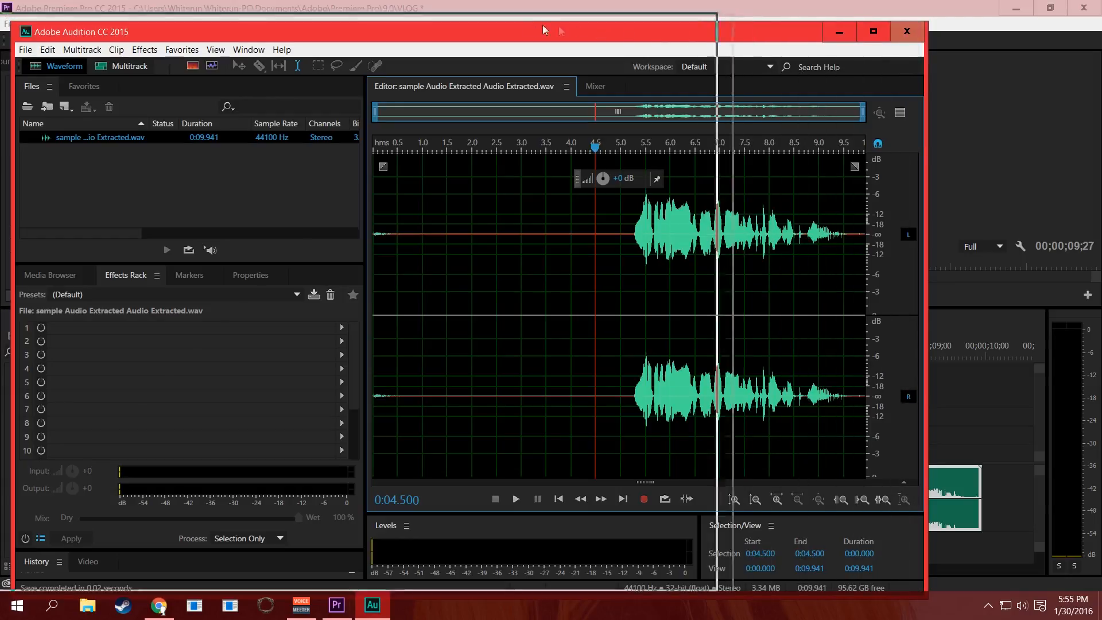
Bring the Voicemeeter Banana mixer, with Blue Snowball on hardware input 1, to the front
{"action": "left_click", "coordinate": [300, 605]}
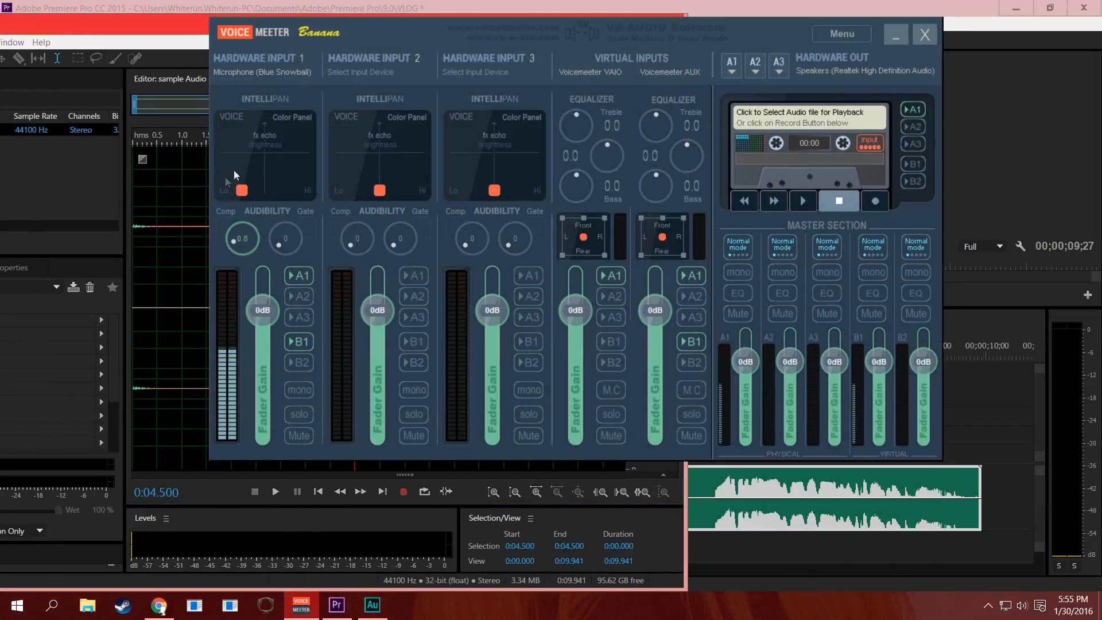